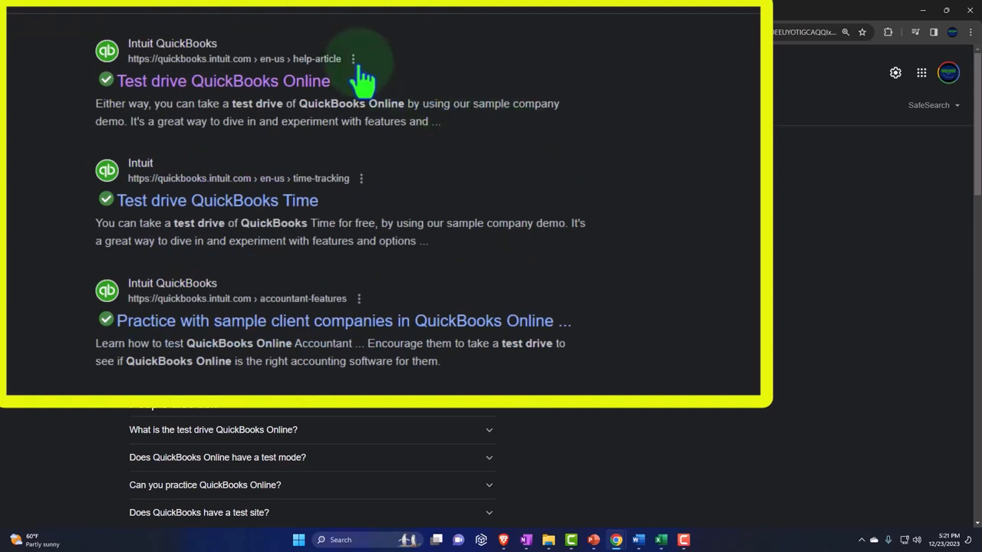
Launch the United States test drive company from the help article and pass the robot check.
left_click(224, 79)
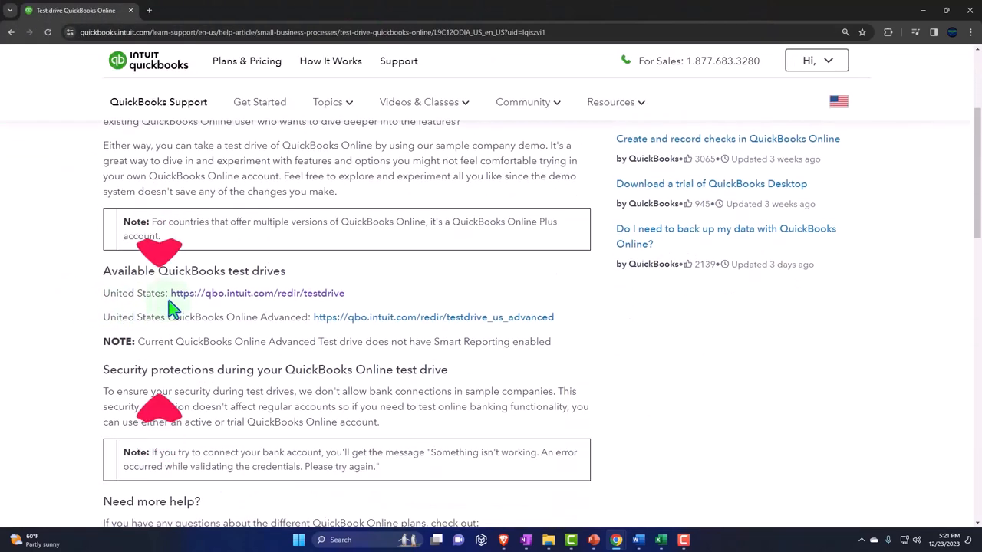
left_click(257, 293)
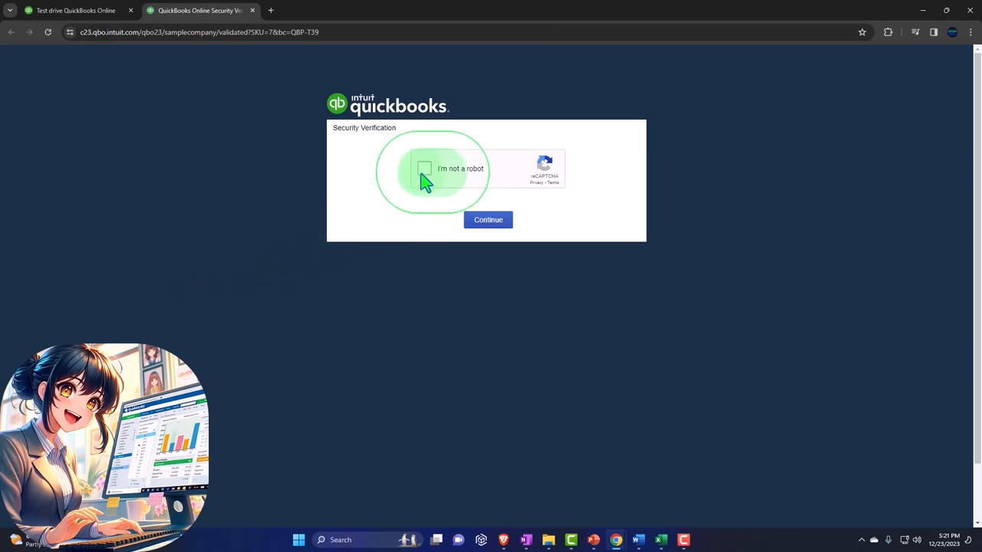
left_click(427, 167)
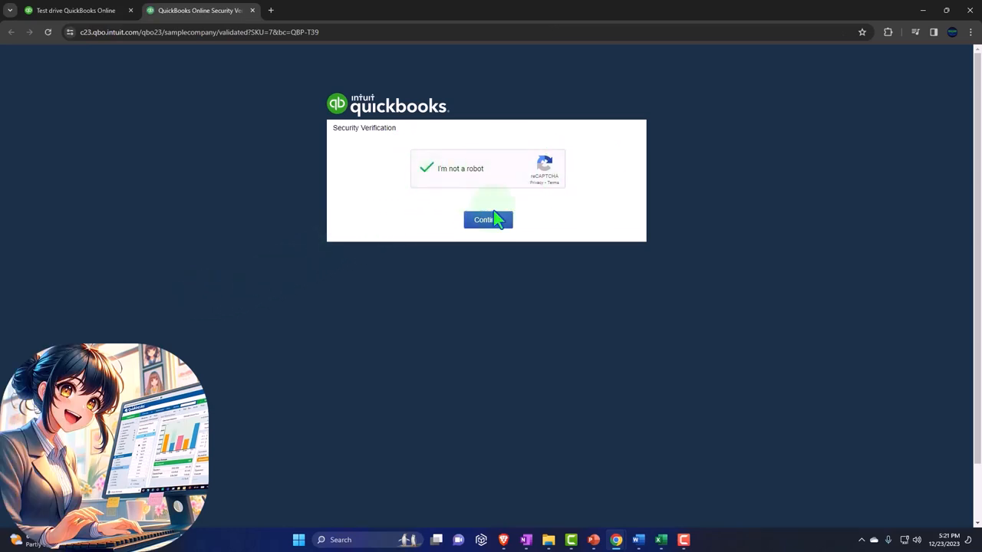
left_click(488, 219)
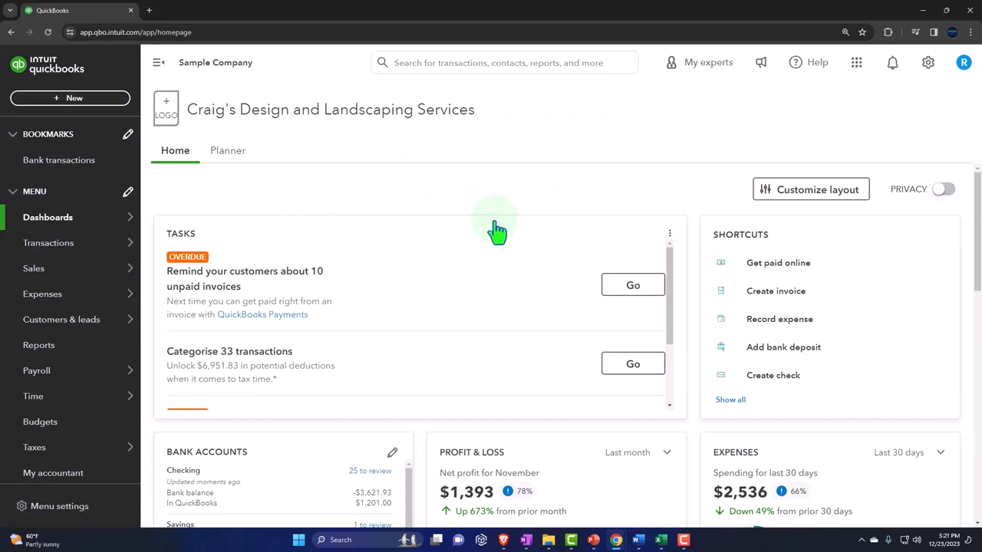
mouse_move(310, 153)
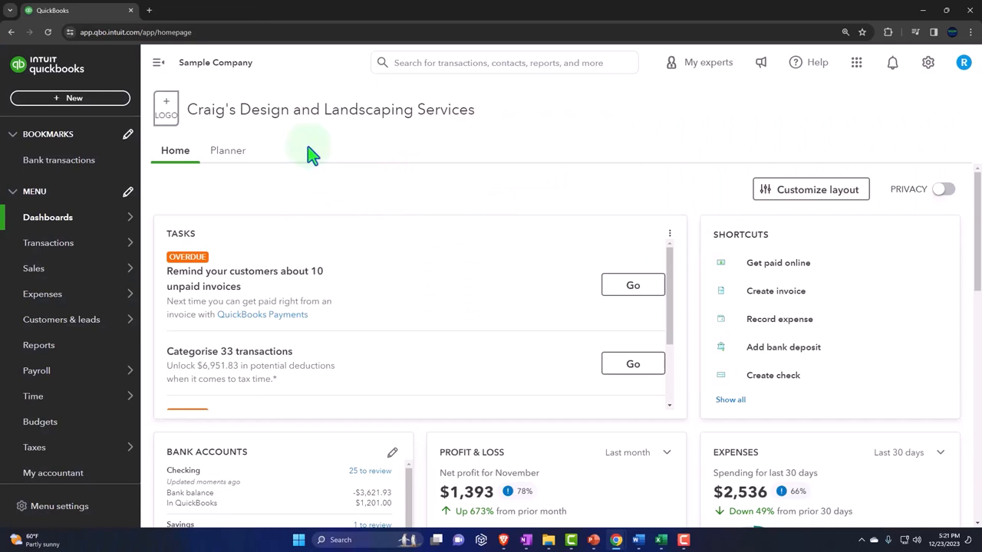
Duplicate the company tab twice and open the Balance Sheet report in one copy.
right_click(77, 9)
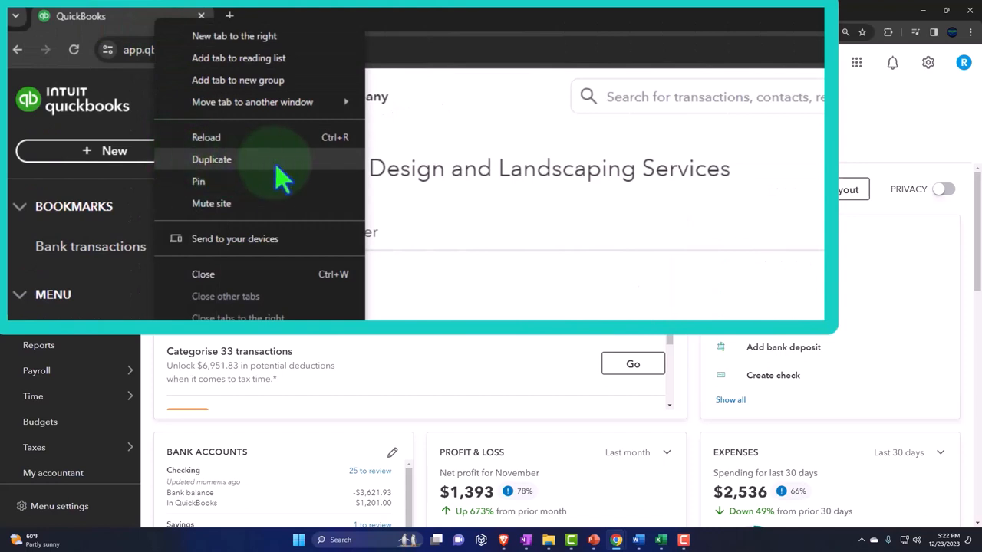
left_click(212, 158)
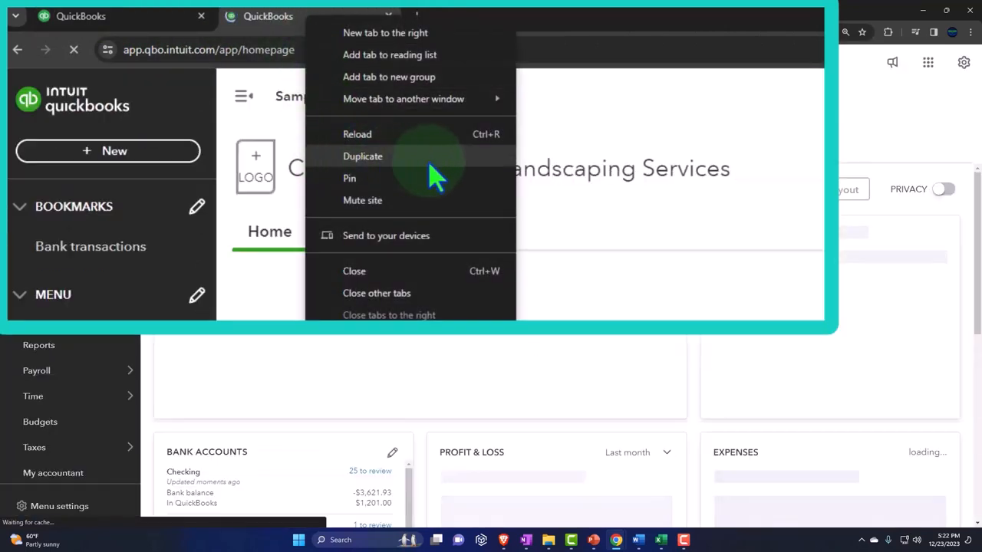
left_click(362, 156)
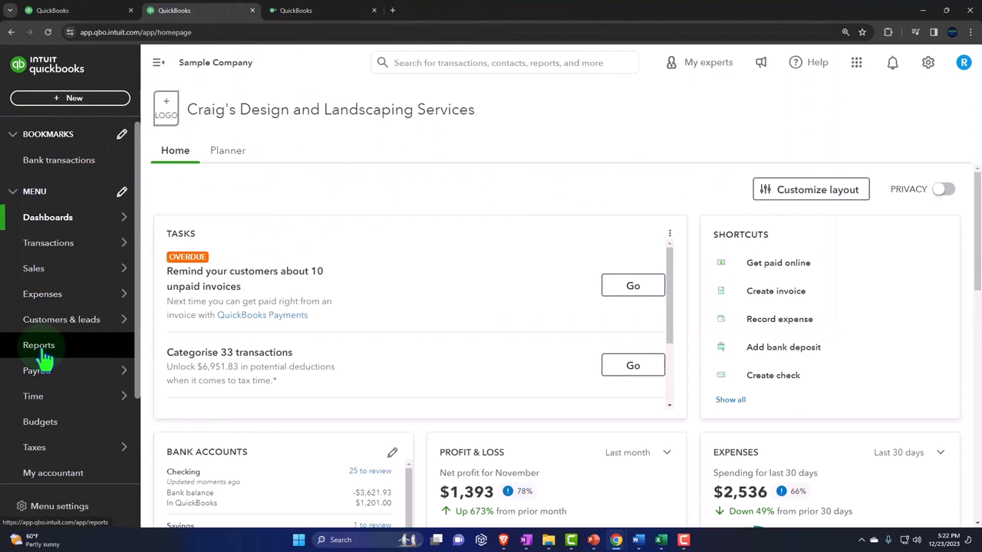
left_click(40, 344)
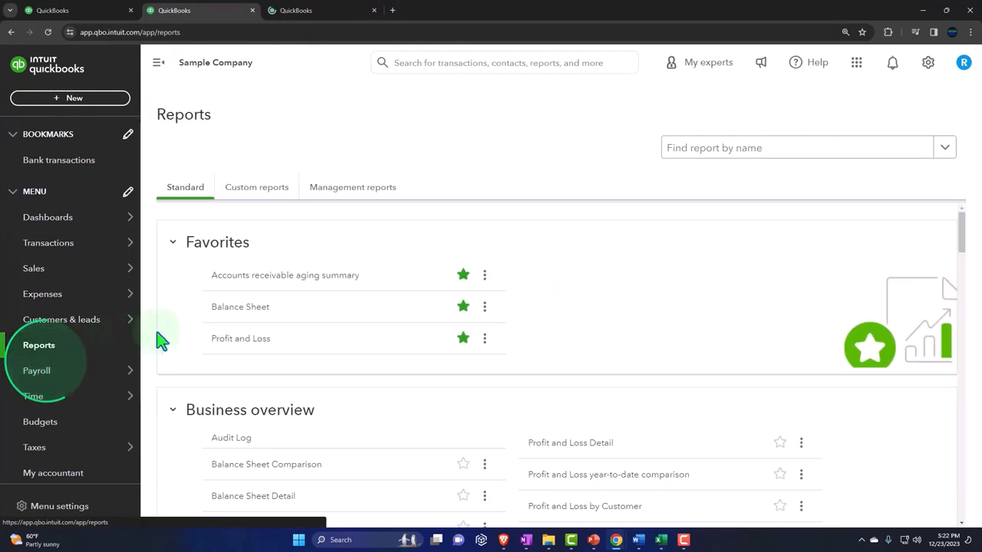
left_click(240, 307)
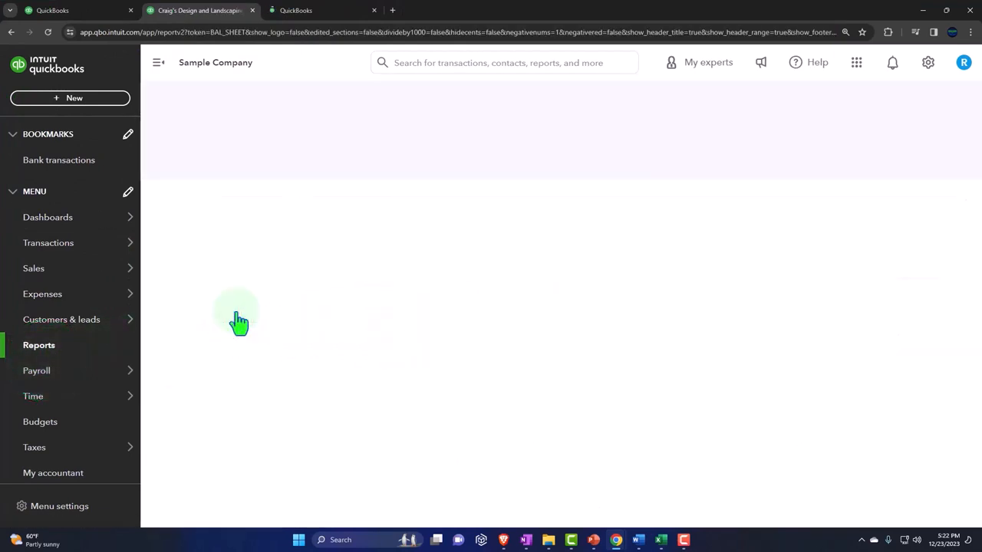
Open the Profit and Loss report in the third tab, then return to the dashboard tab.
left_click(322, 9)
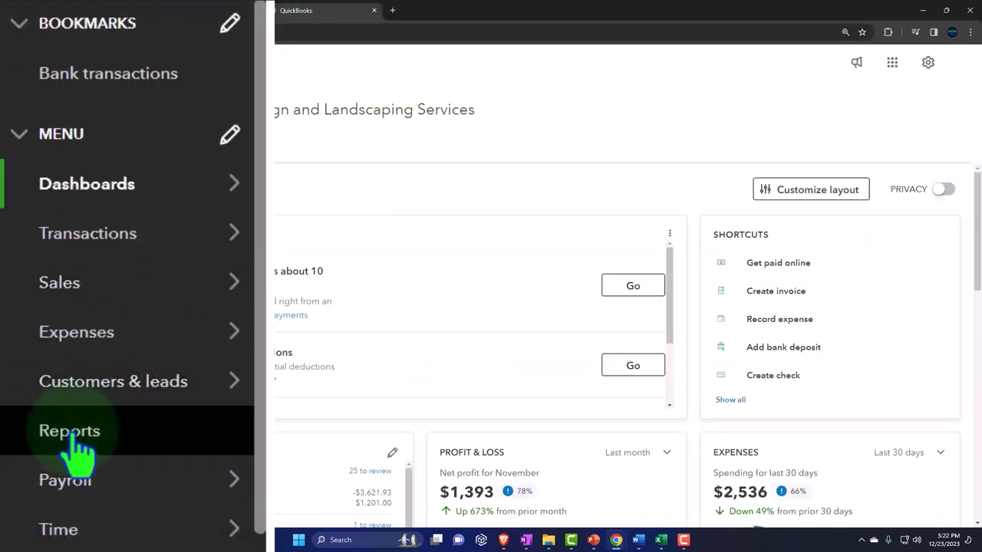
left_click(69, 429)
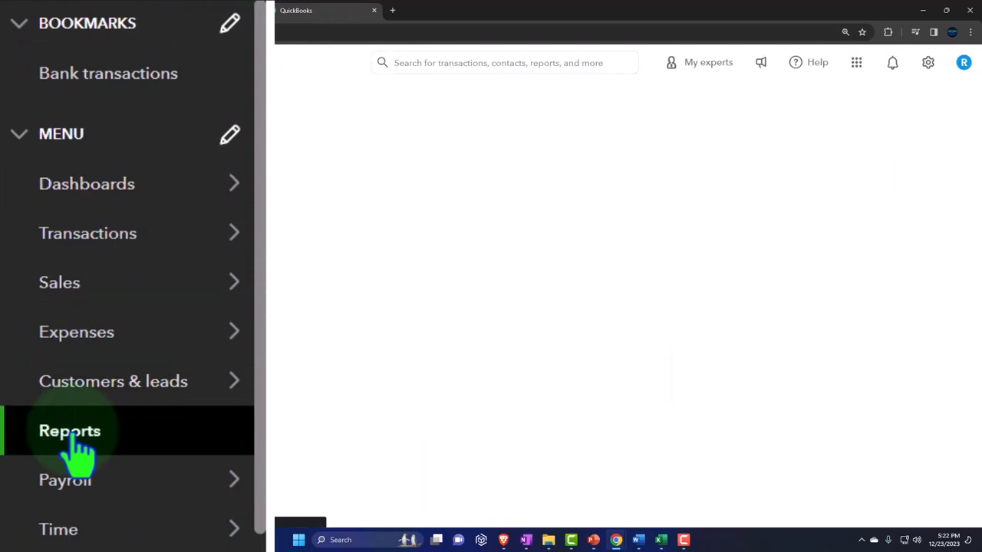
left_click(69, 429)
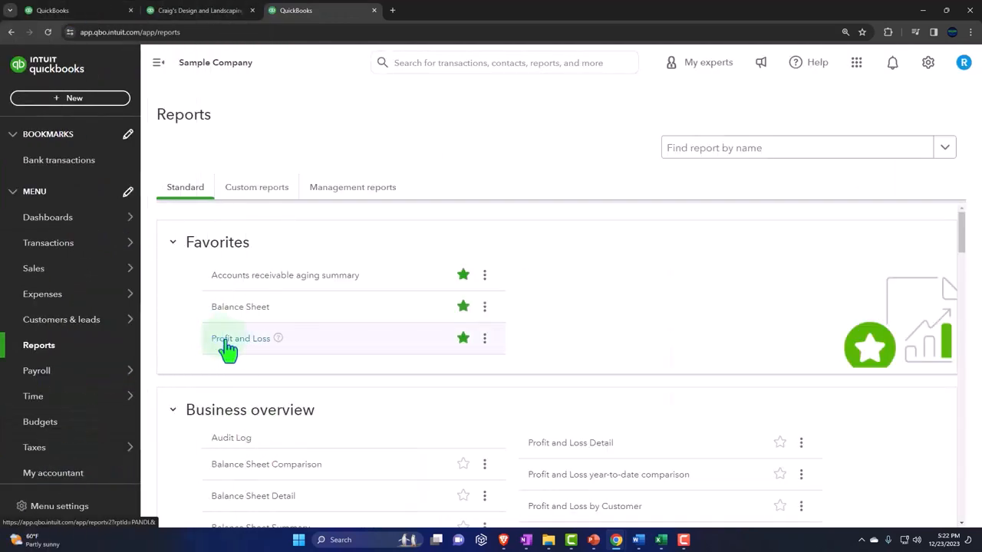
left_click(239, 339)
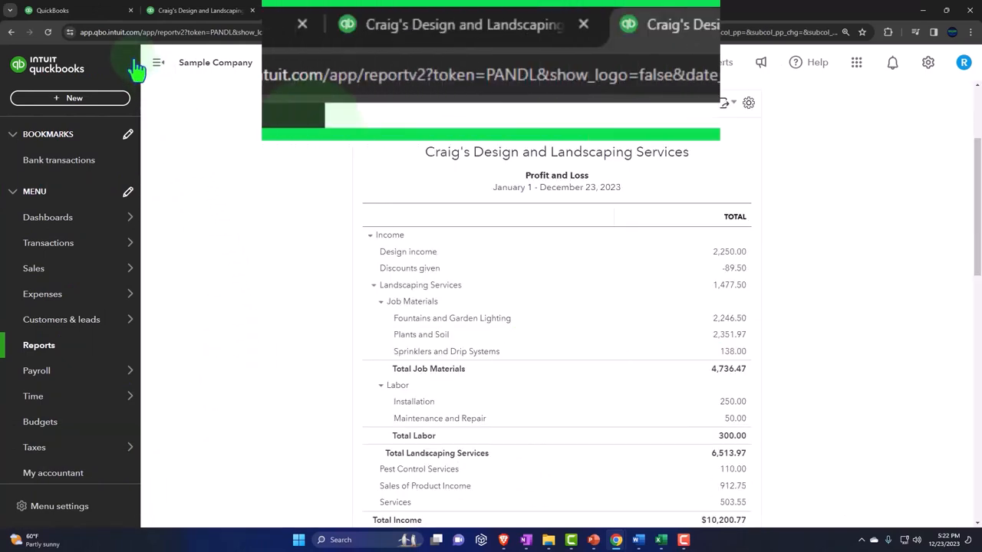
left_click(107, 25)
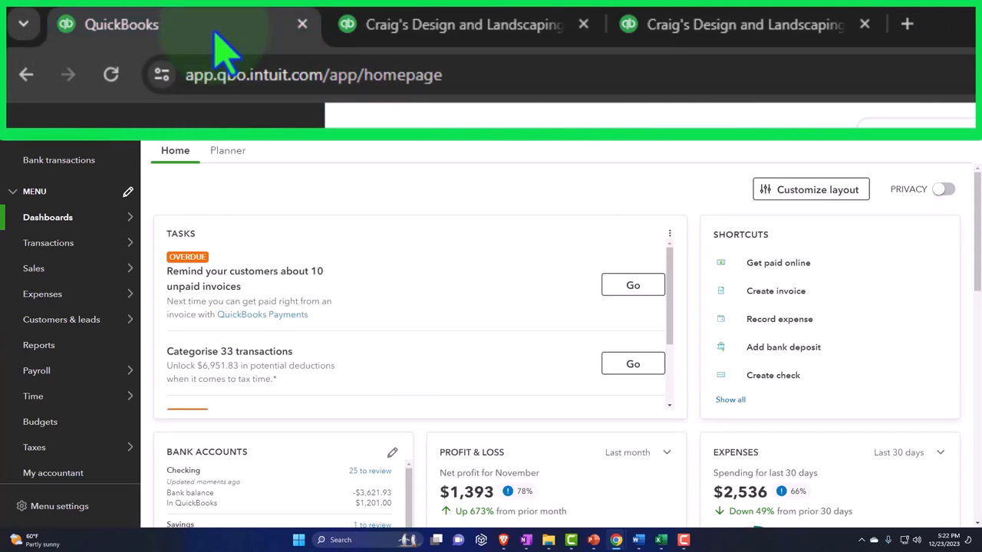
left_click(457, 24)
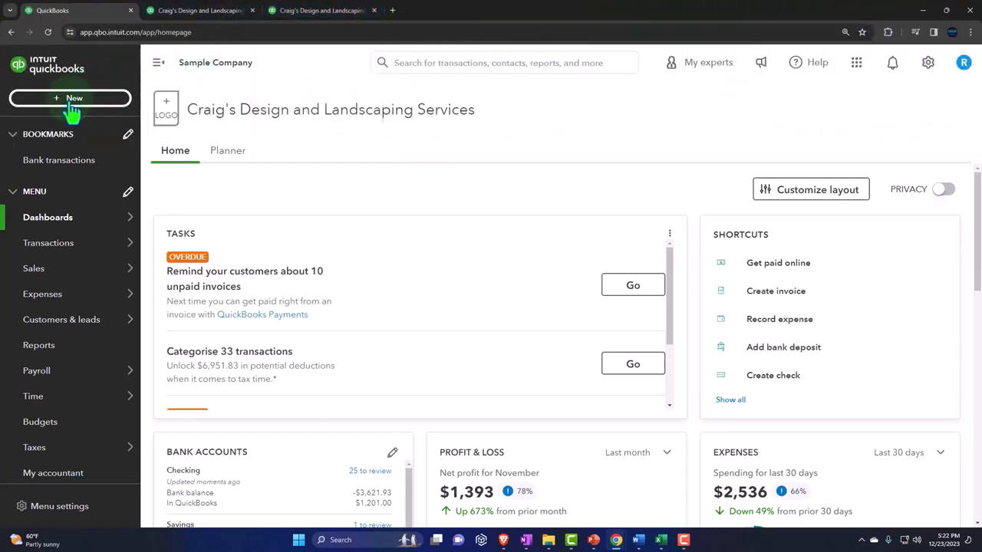
Expand the + New create menu listing customer, vendor and employee transaction types.
left_click(70, 99)
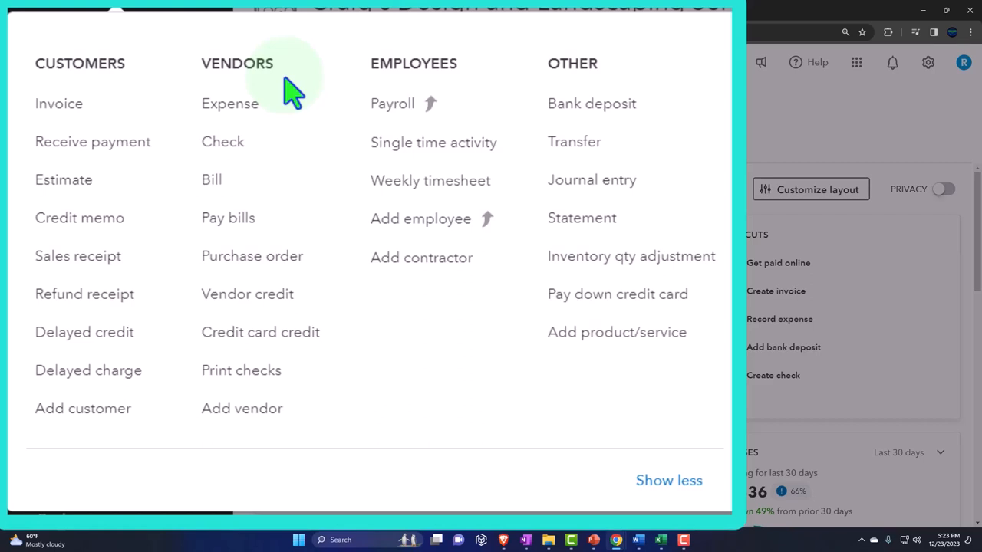
mouse_move(290, 80)
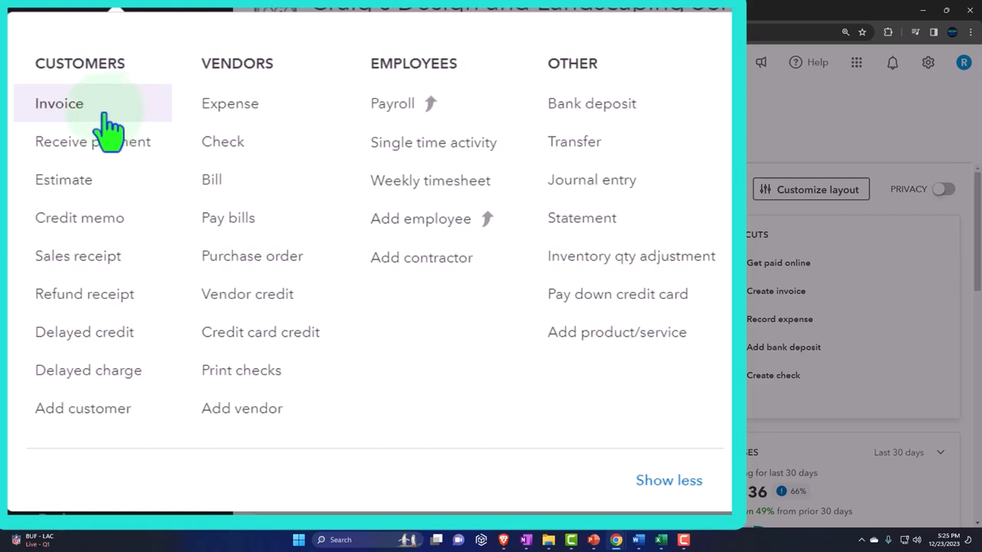
mouse_move(211, 178)
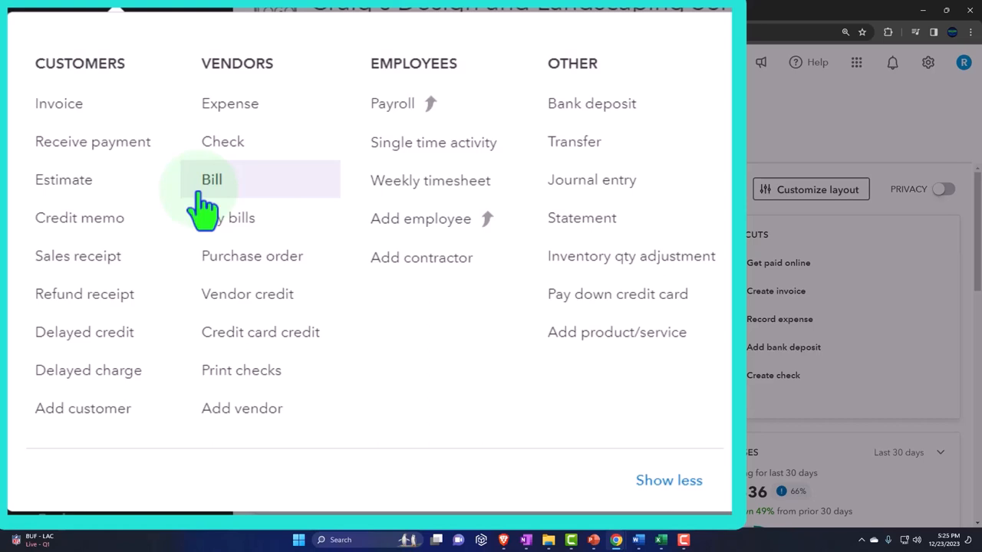
mouse_move(223, 141)
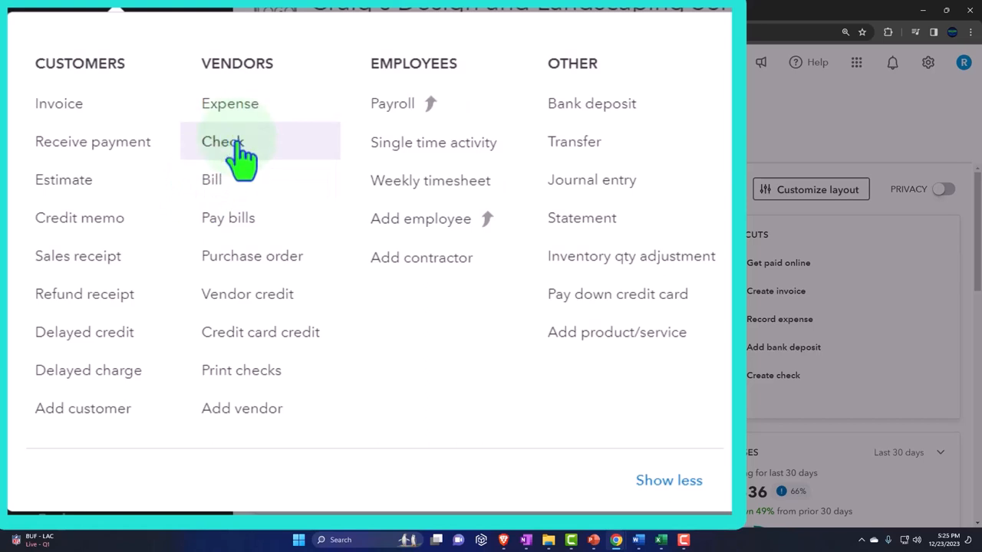
mouse_move(242, 190)
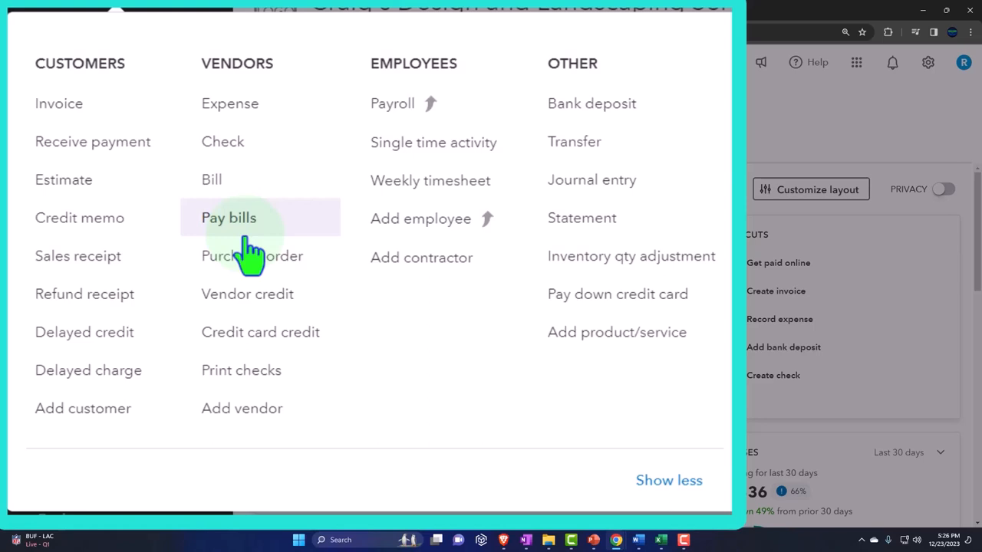
mouse_move(253, 187)
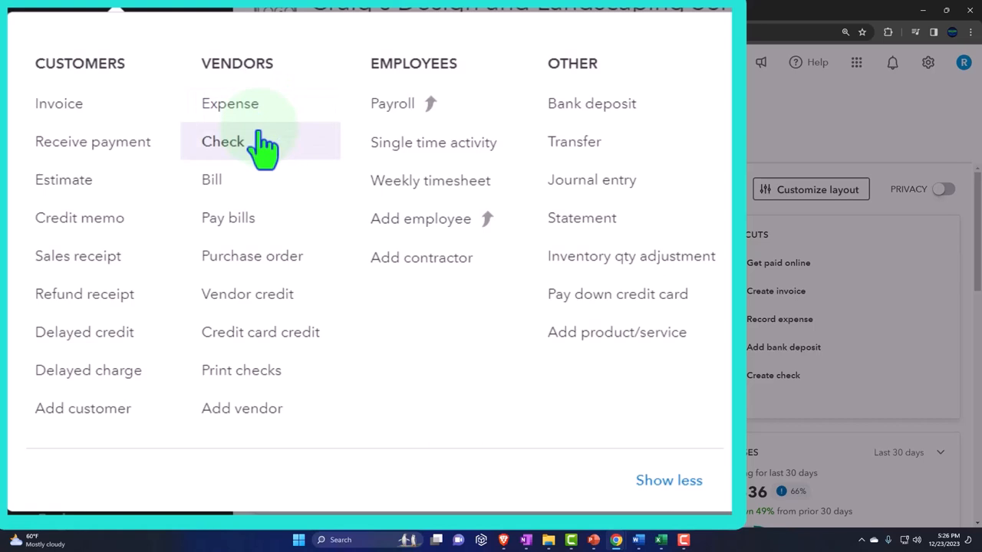
mouse_move(227, 218)
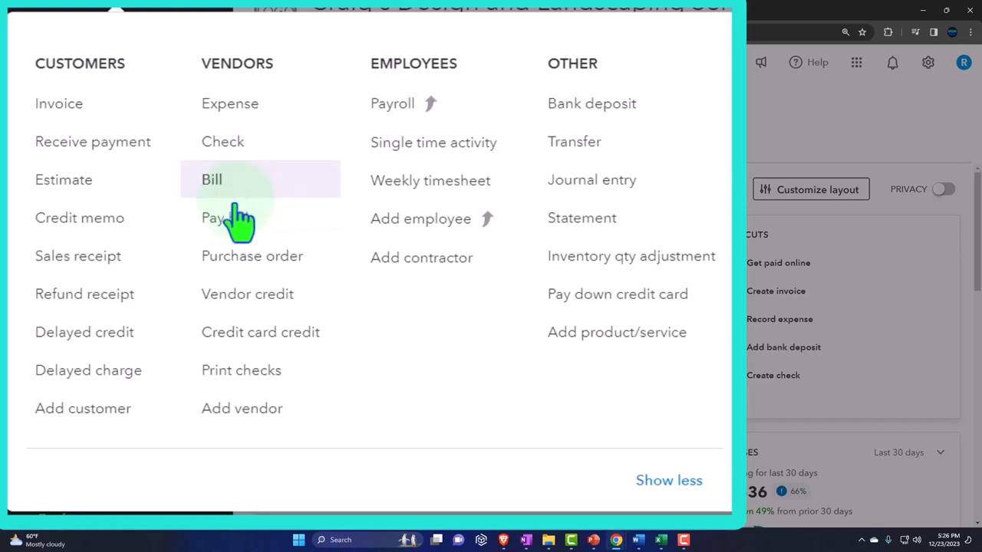
mouse_move(228, 218)
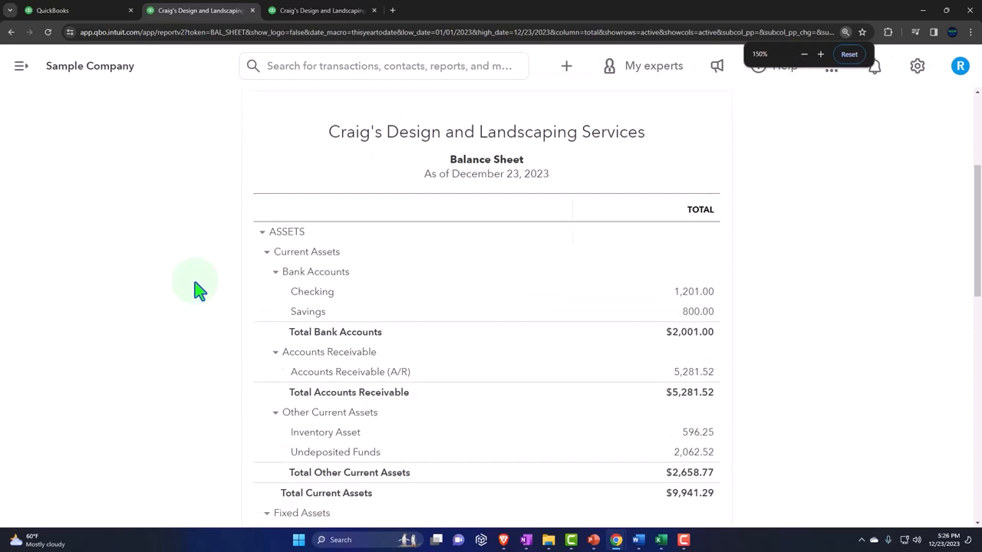
scroll("down", 3)
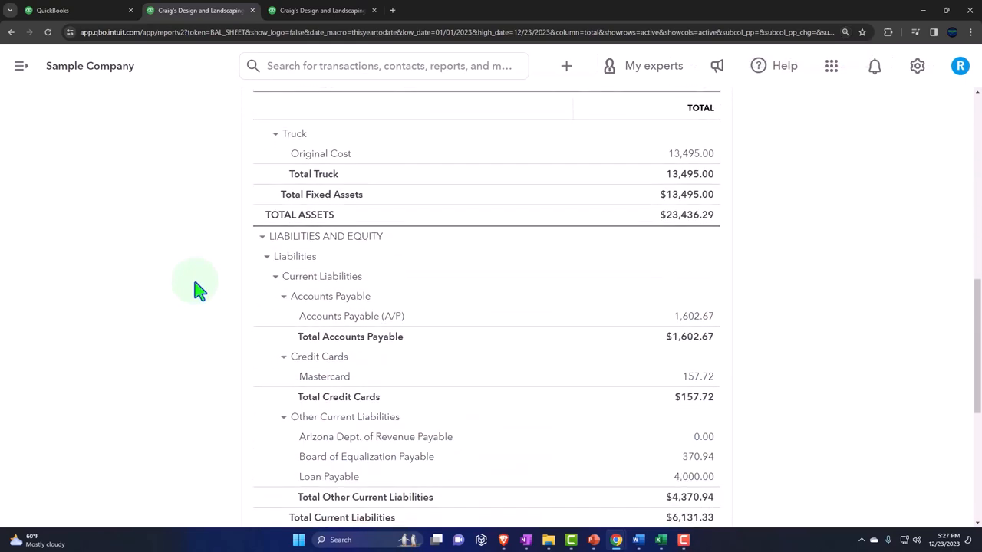
scroll("down", 3)
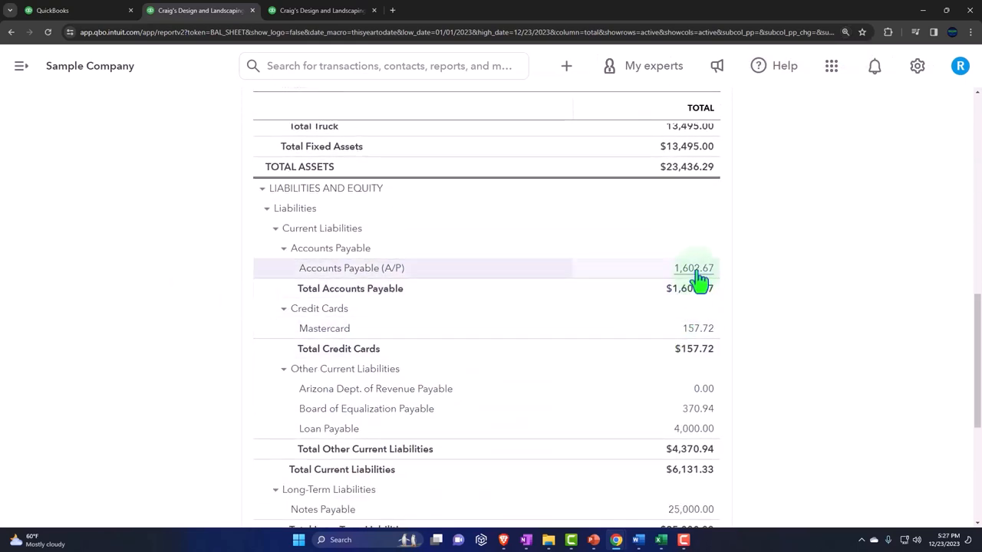
left_click(694, 267)
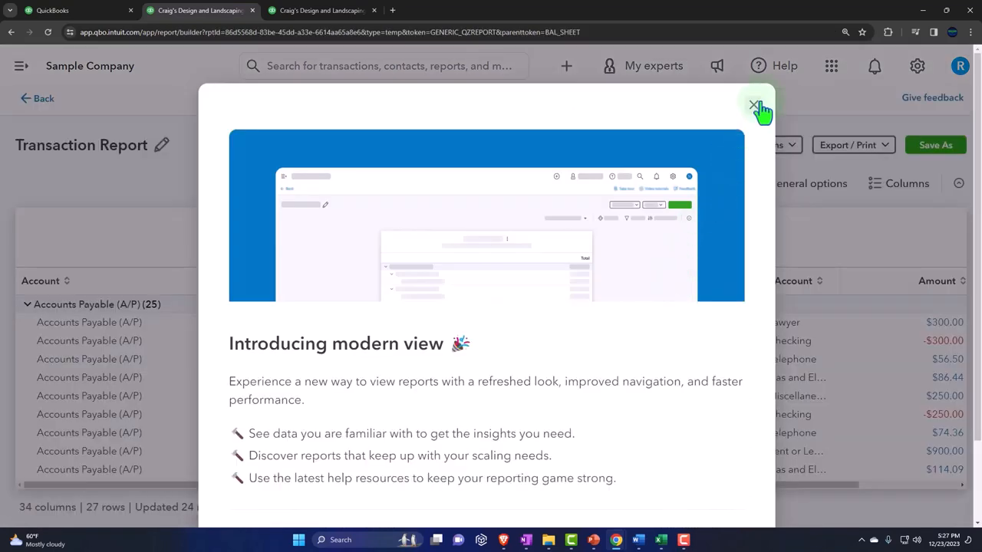
left_click(755, 105)
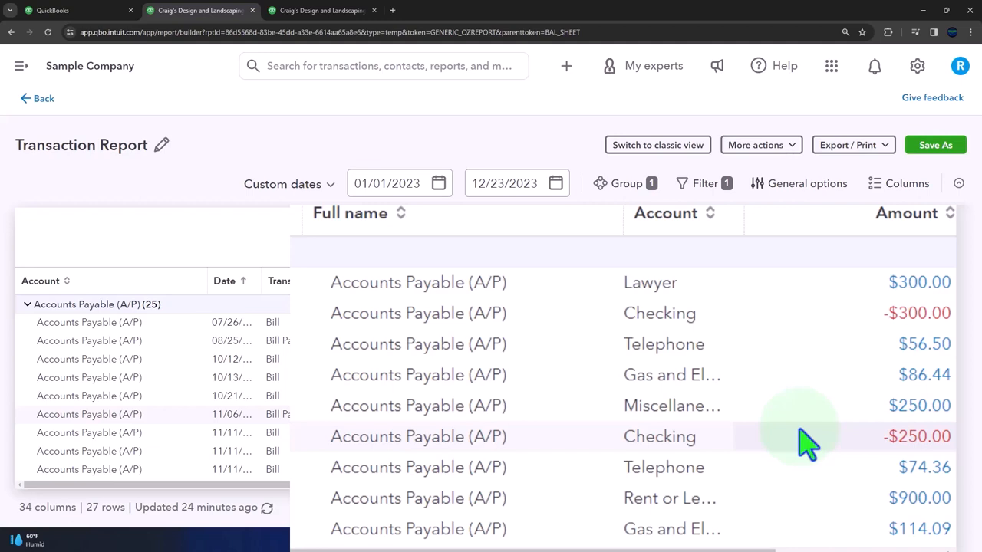
mouse_move(893, 436)
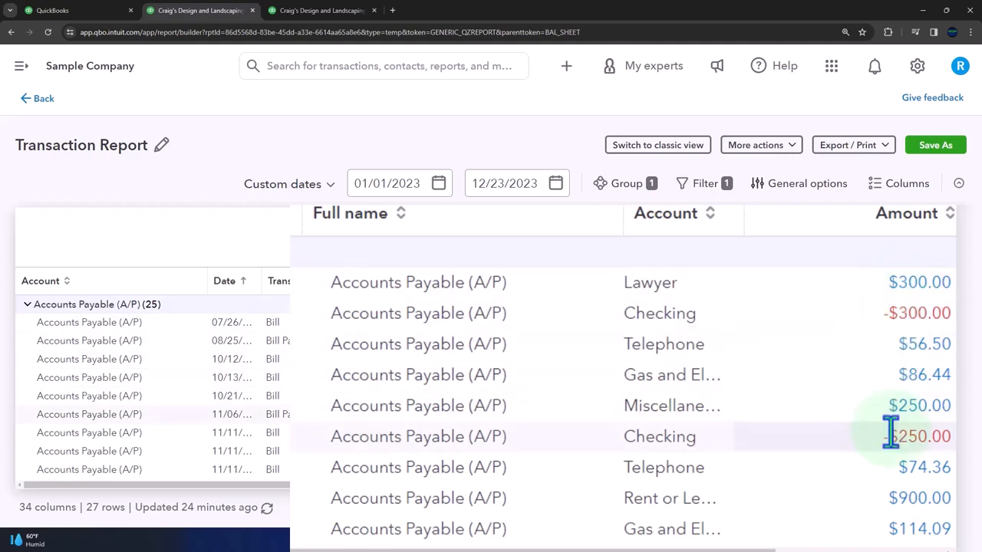
scroll("down", 3)
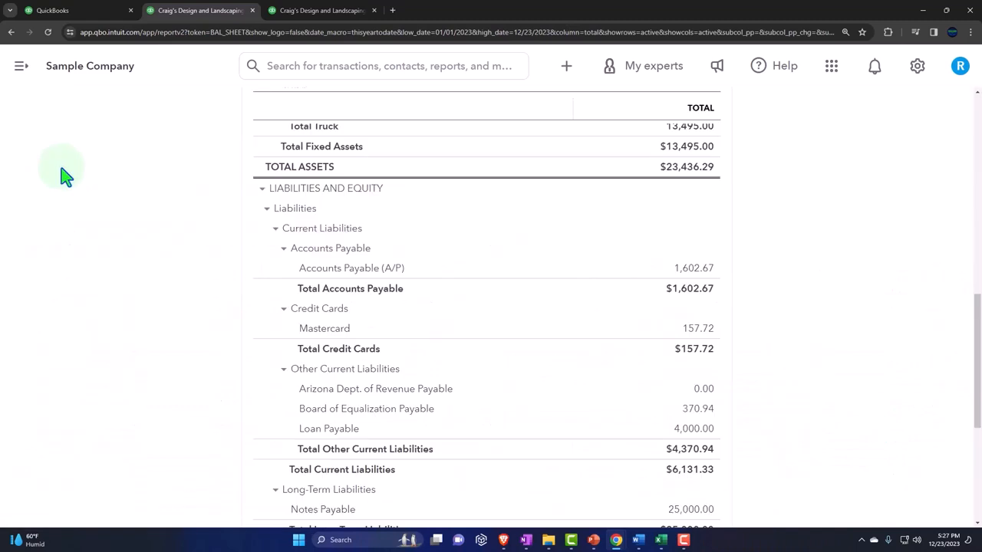
left_click(350, 267)
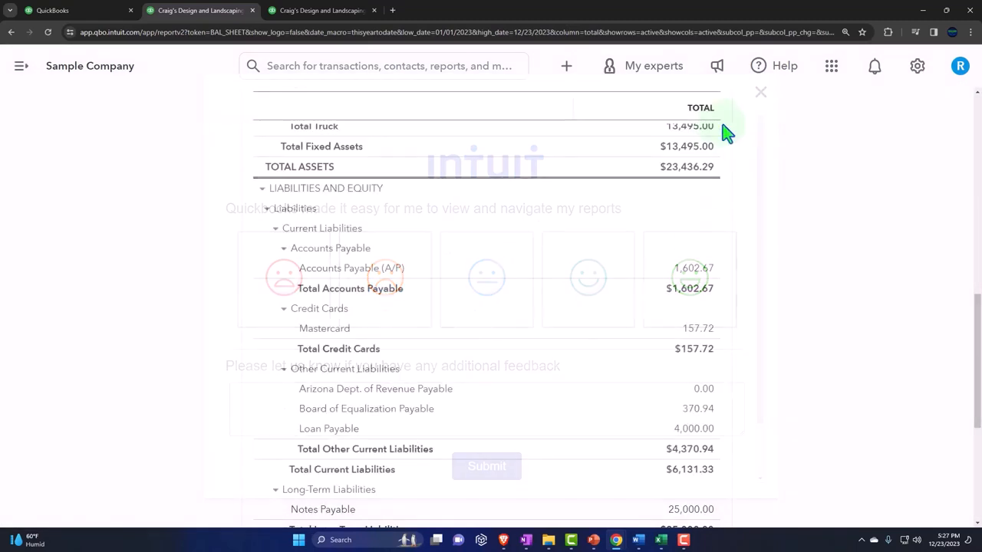
Switch to the Profit and Loss tab and open Reports scrolled to the What you owe group.
left_click(540, 17)
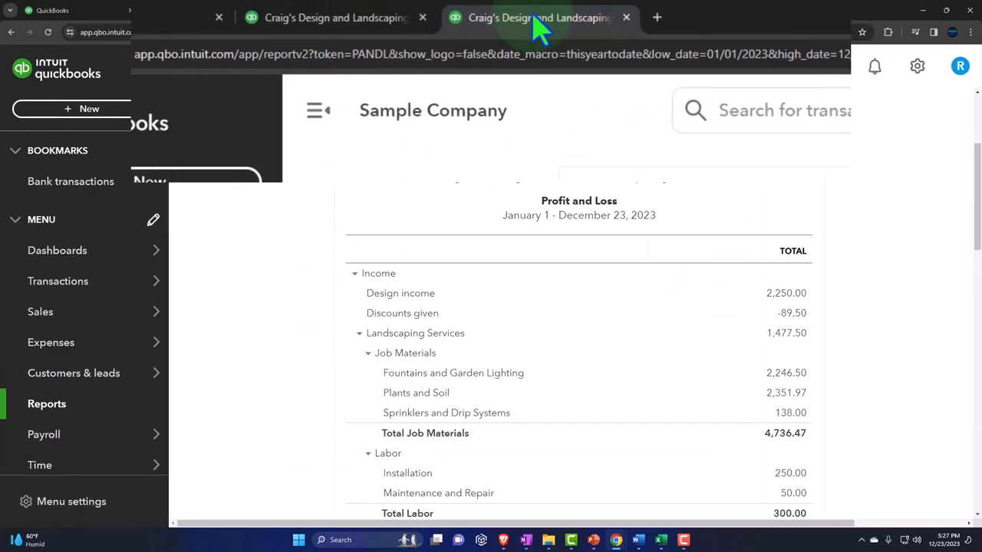
right_click(537, 17)
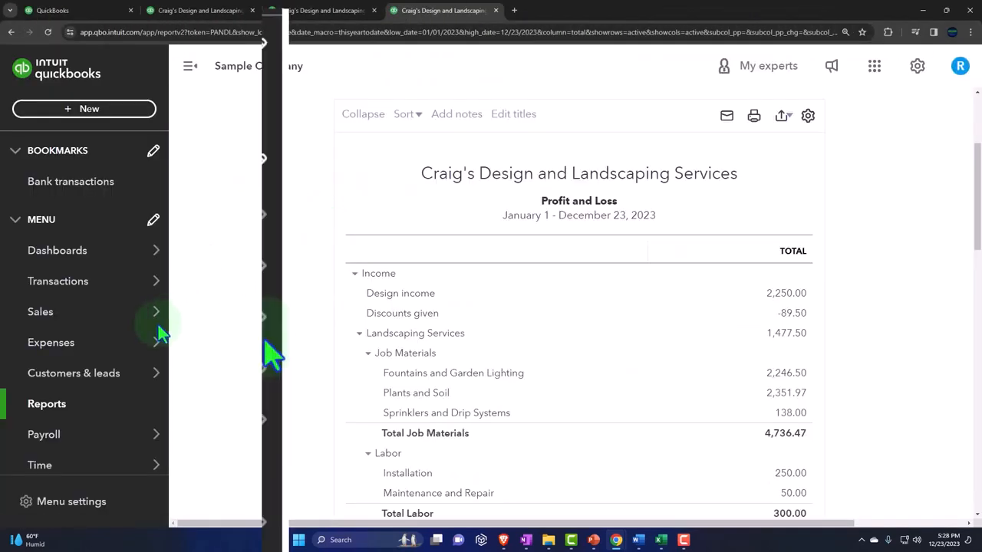
left_click(46, 403)
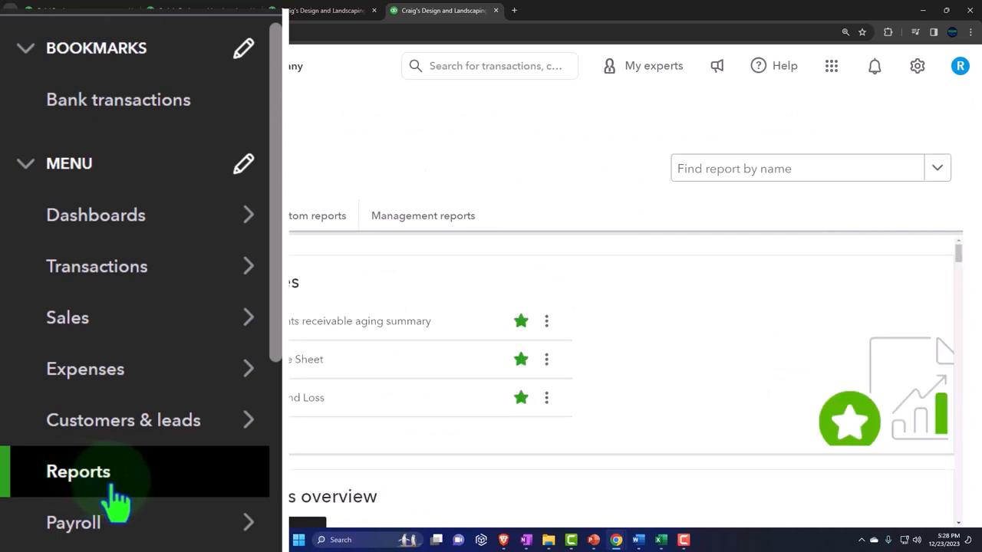
left_click(78, 471)
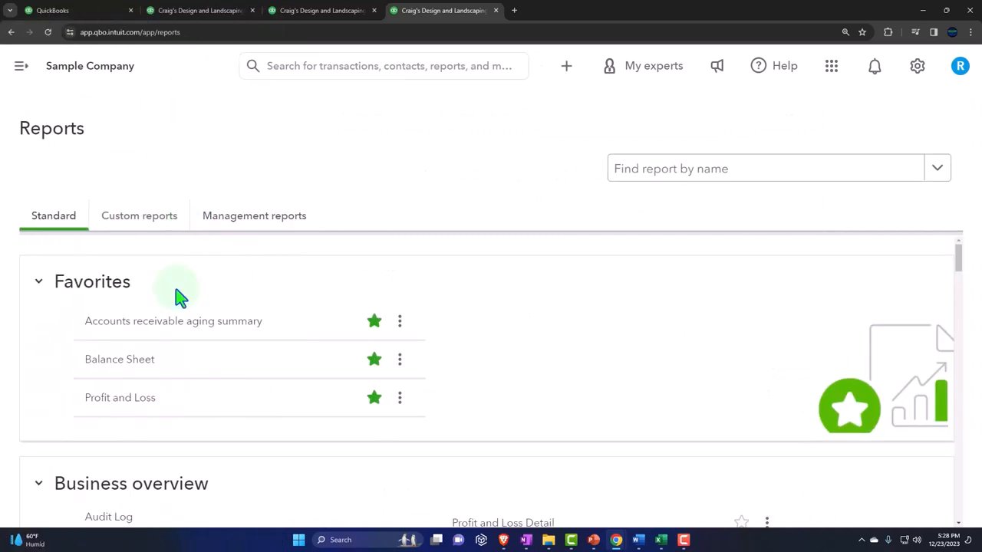
scroll("down", 3)
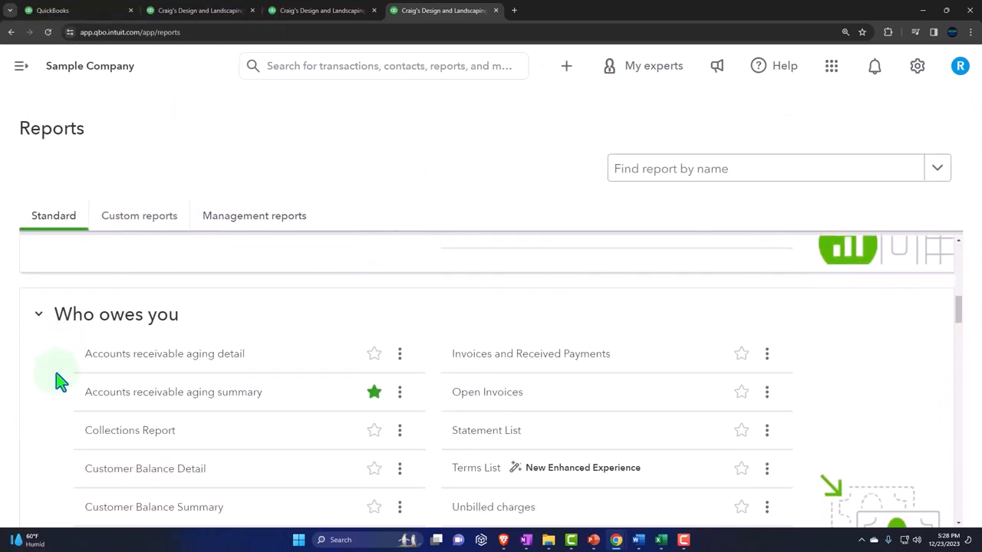
scroll("down", 3)
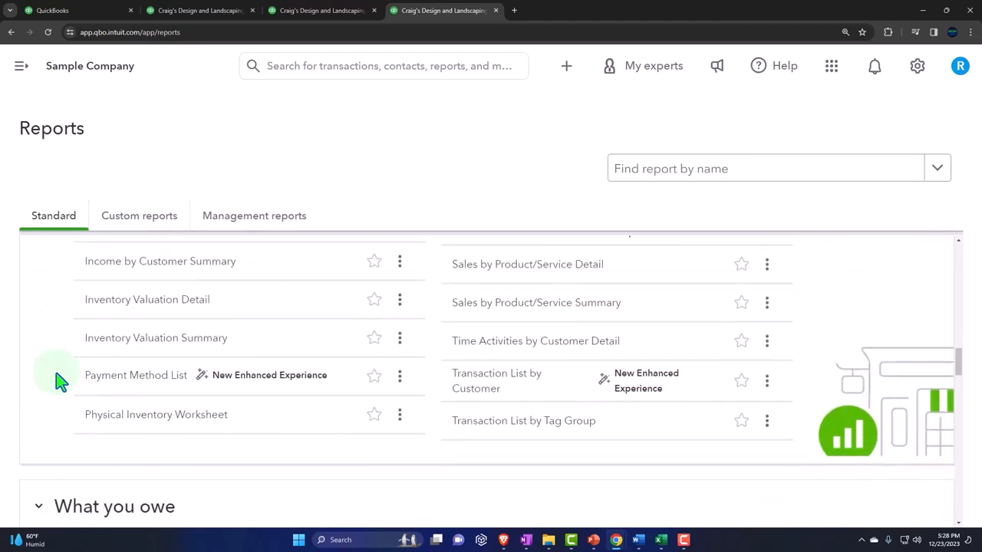
scroll("down", 3)
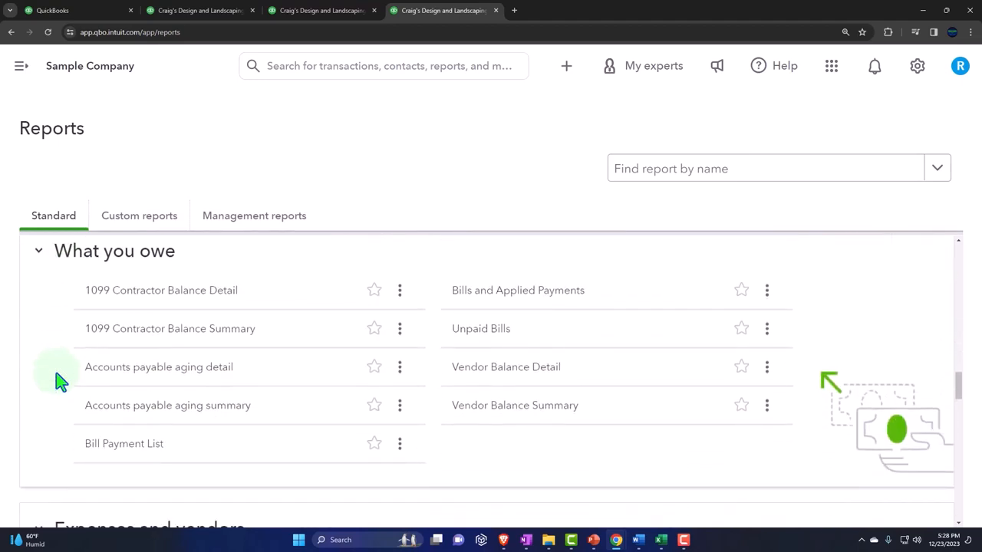
mouse_move(507, 367)
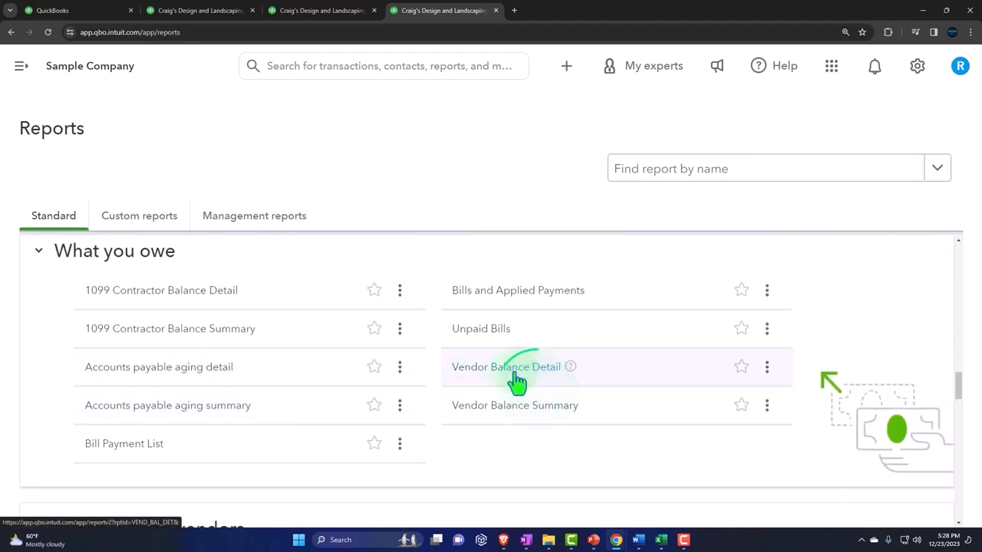
Open Vendor Balance Detail and scroll through the open bills totalling $1,602.67.
left_click(507, 366)
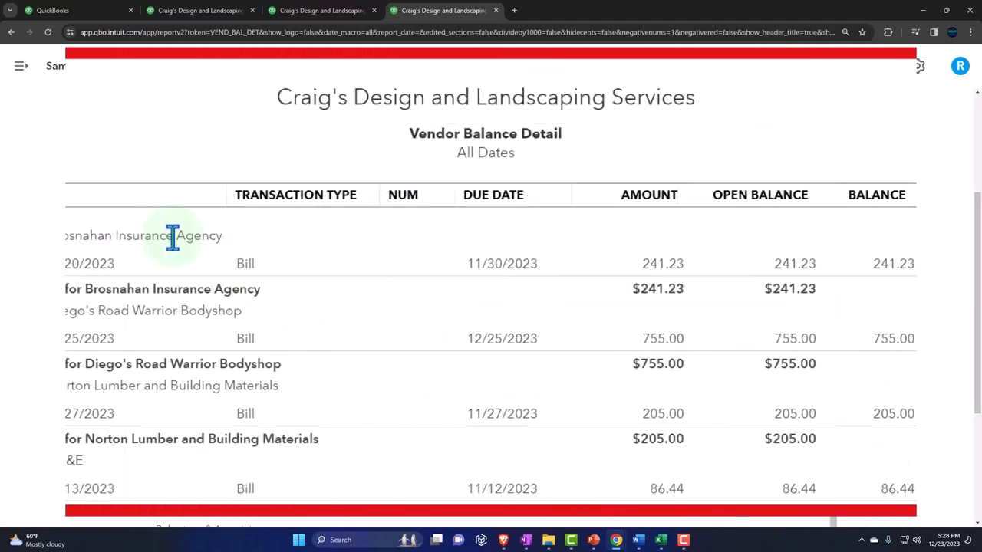
scroll("down", 3)
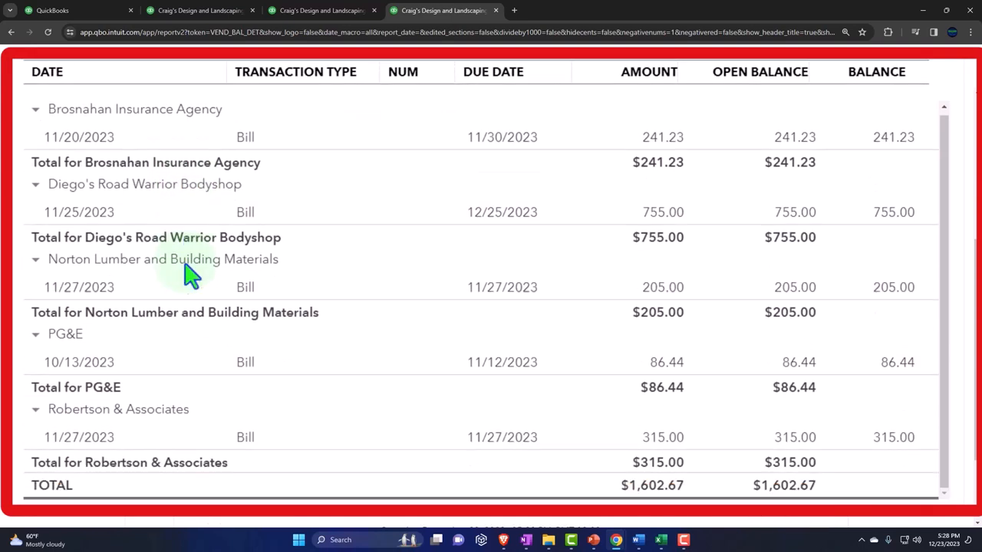
scroll("down", 3)
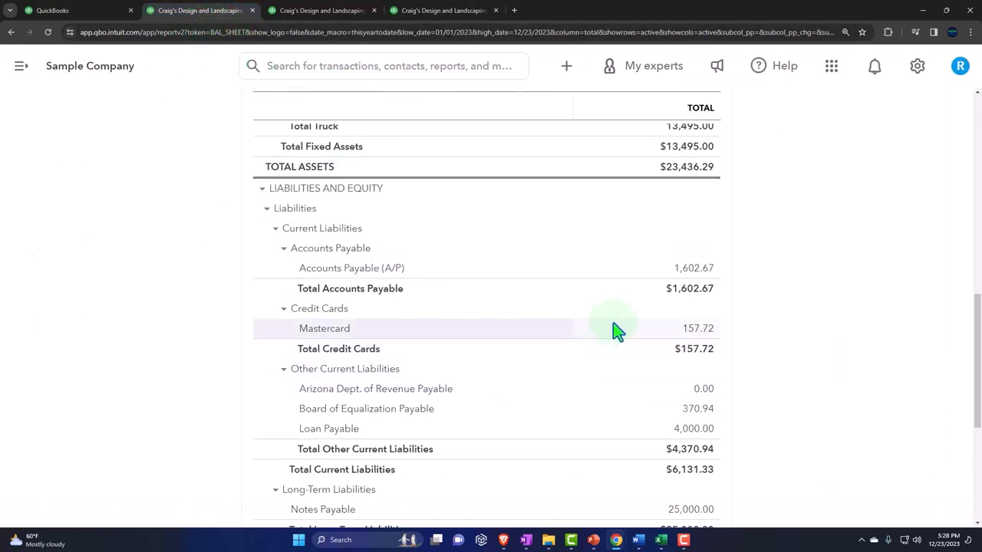
mouse_move(683, 289)
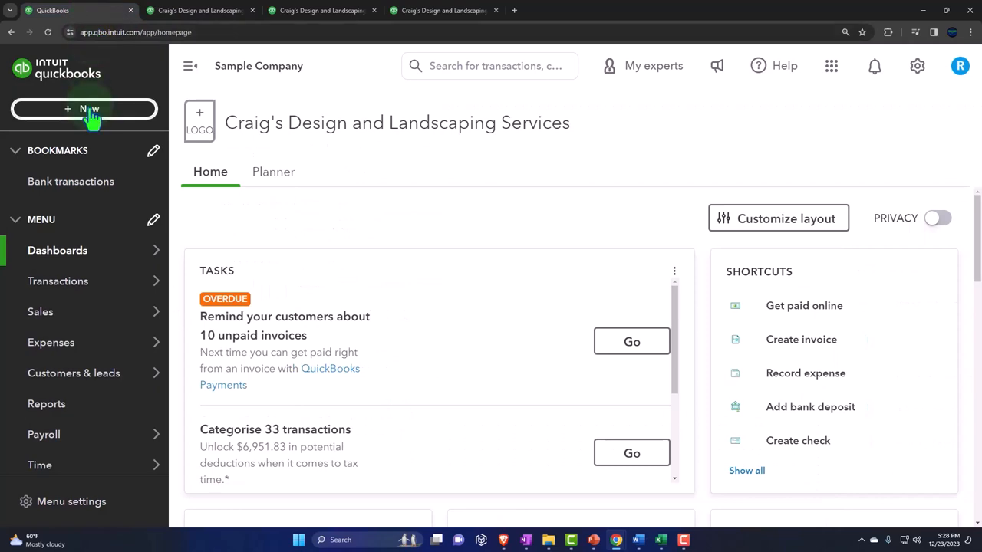
Open Pay bills from + New, review the five open bills, and close the form.
left_click(85, 109)
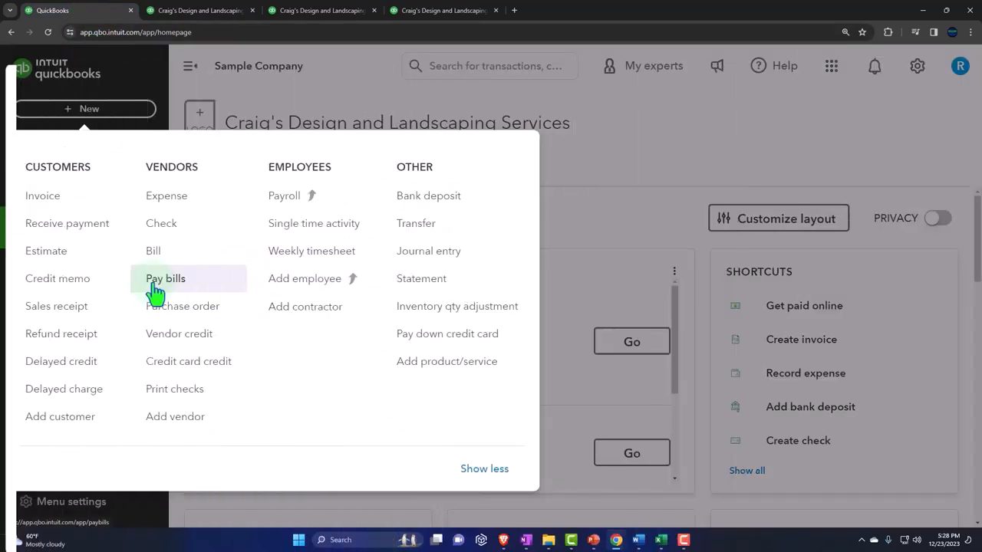
left_click(166, 277)
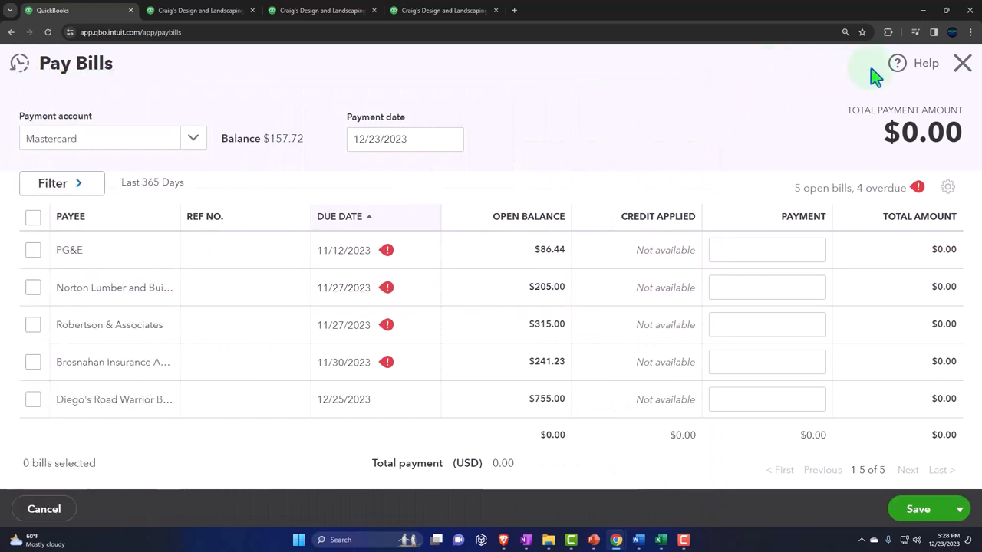
left_click(962, 63)
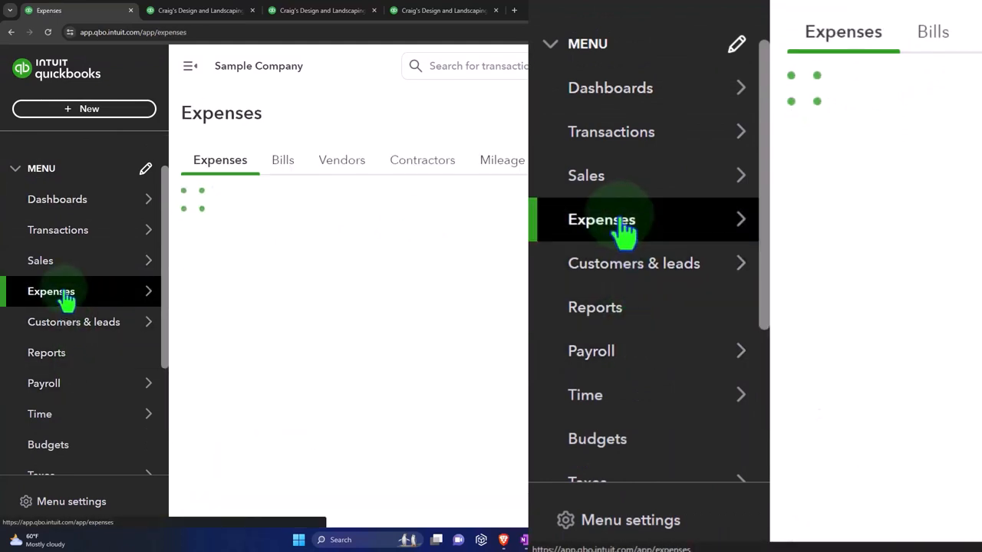
Go to Expenses and limit the transaction type to Bill.
left_click(602, 219)
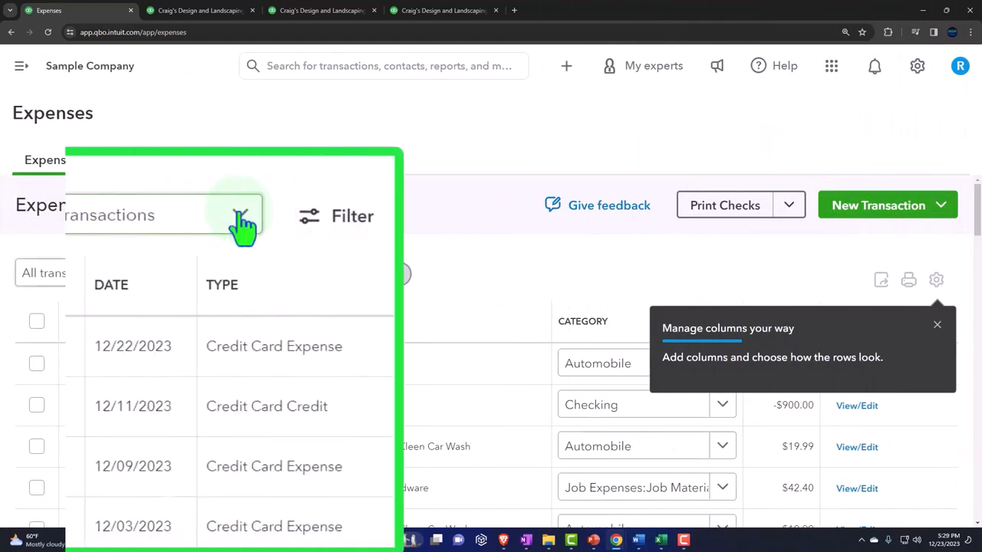
left_click(142, 215)
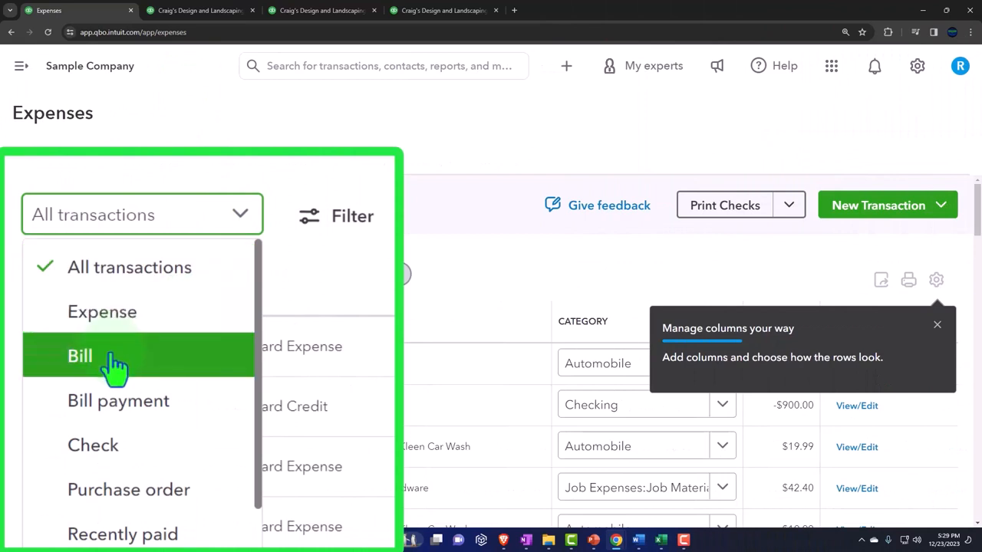
left_click(80, 356)
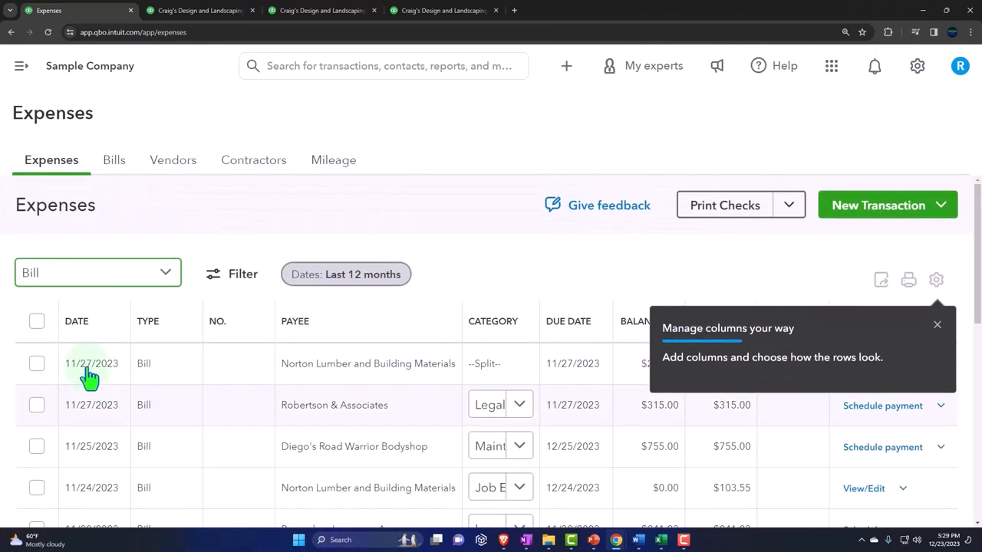
Filter the bills to Open status, leaving five bills totalling $1,602.67.
left_click(243, 273)
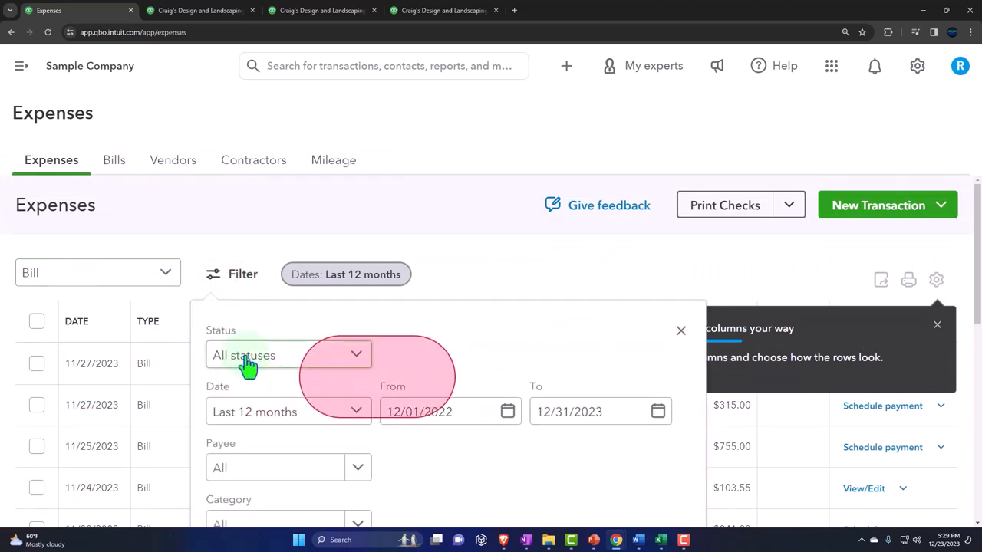
left_click(289, 355)
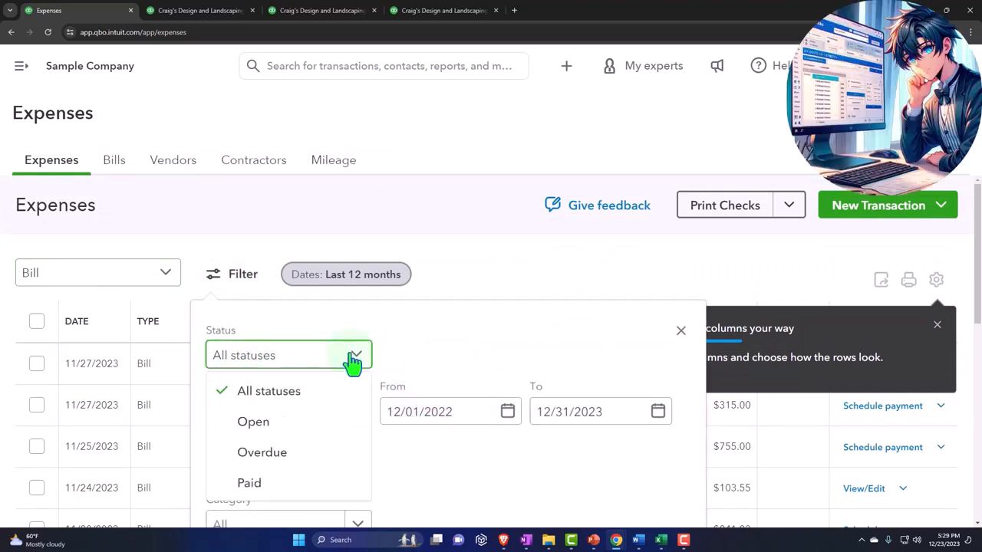
left_click(253, 421)
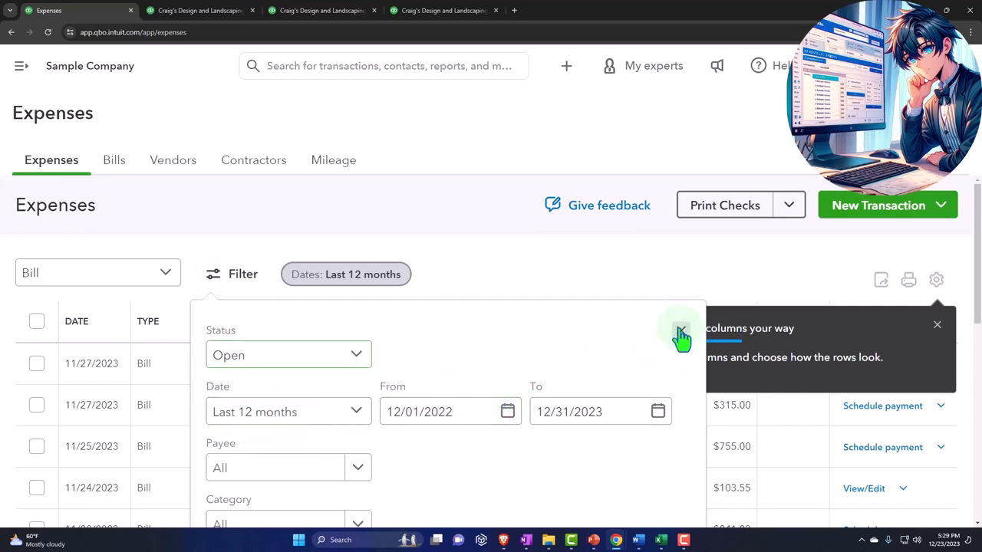
left_click(681, 334)
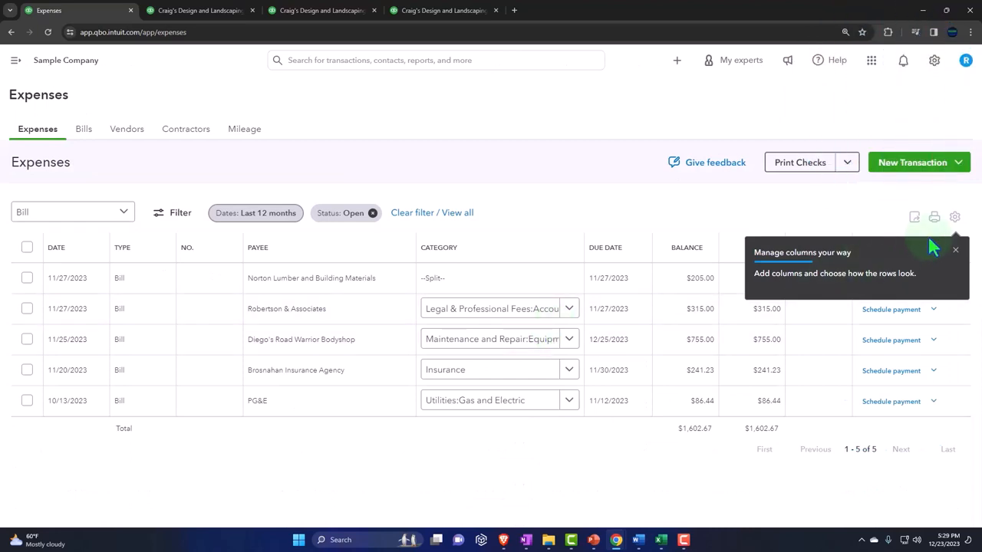
mouse_move(362, 359)
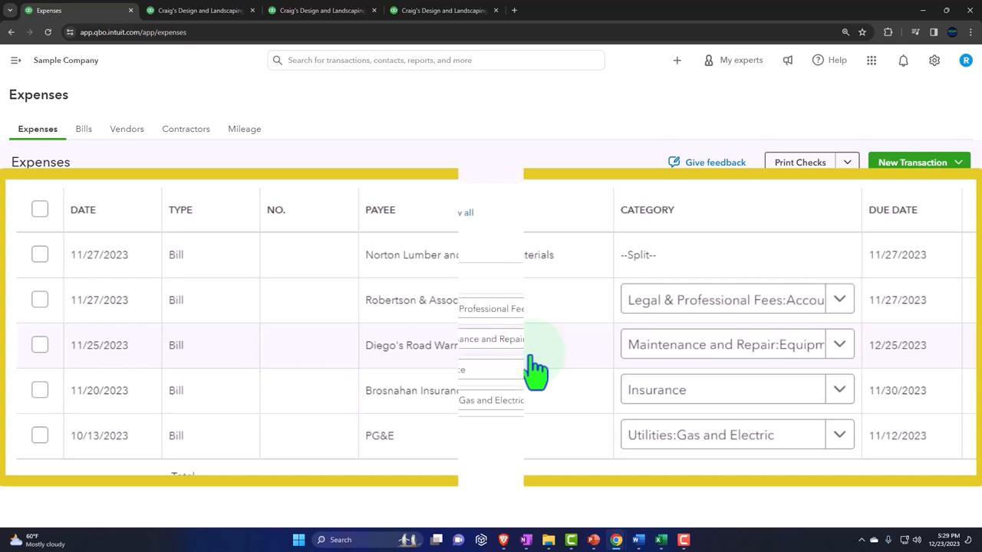
left_click(83, 129)
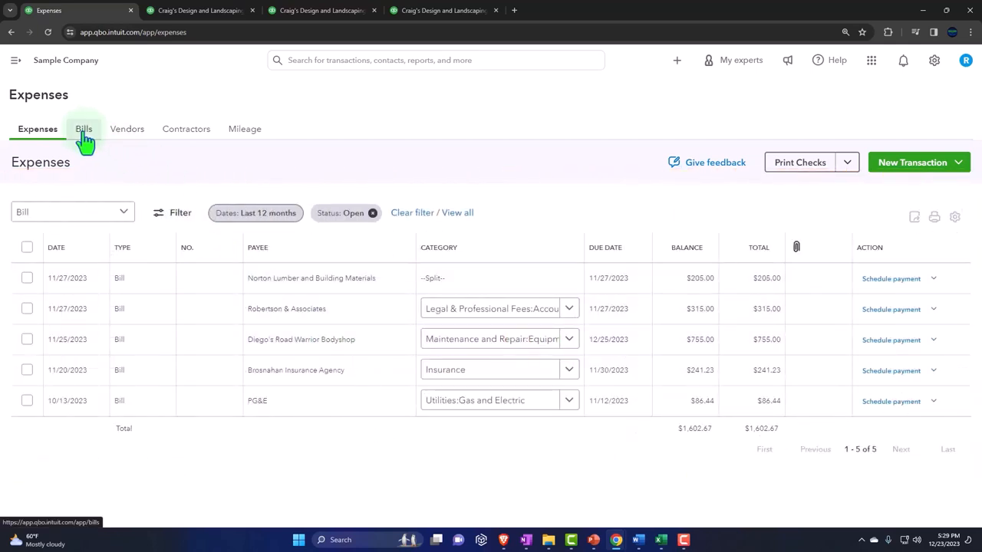
Show the Unpaid bills list with four overdue, then head to the Vendors tab.
left_click(83, 128)
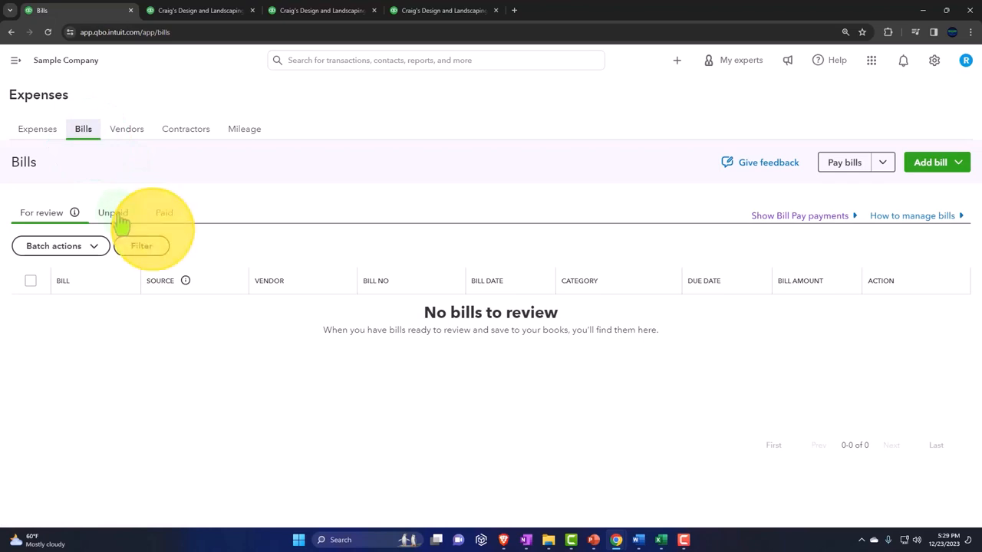
left_click(114, 212)
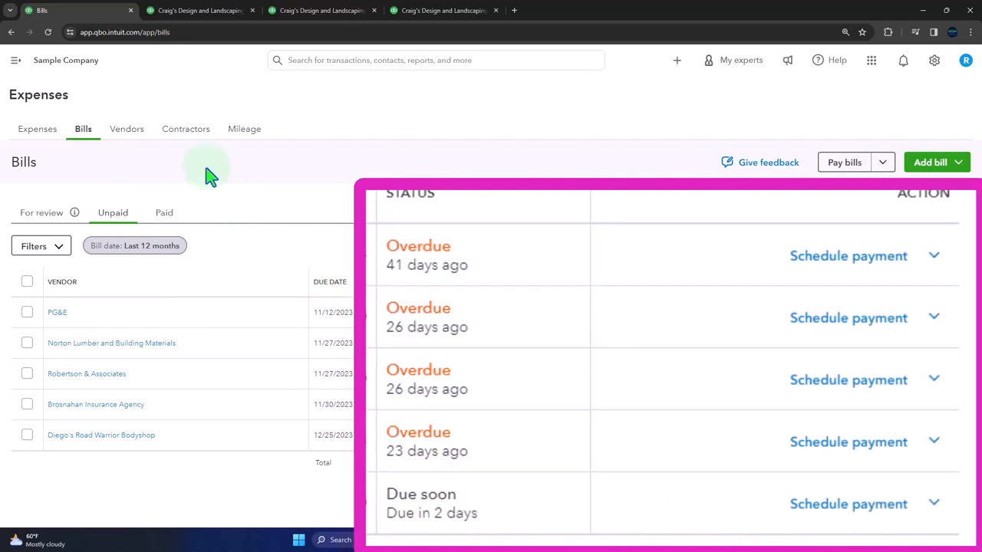
left_click(126, 129)
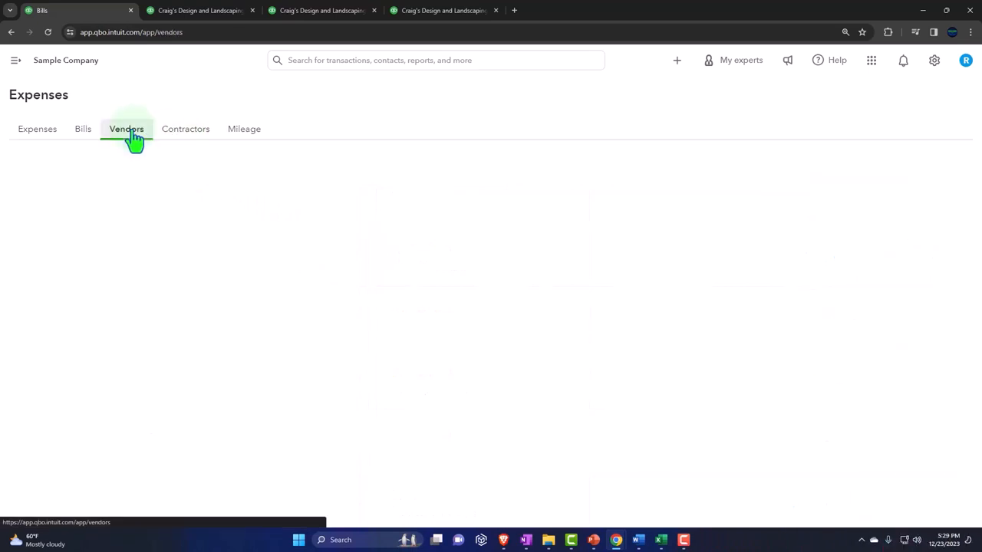
View vendors with $848 overdue, then reopen Pay bills from + New.
left_click(125, 129)
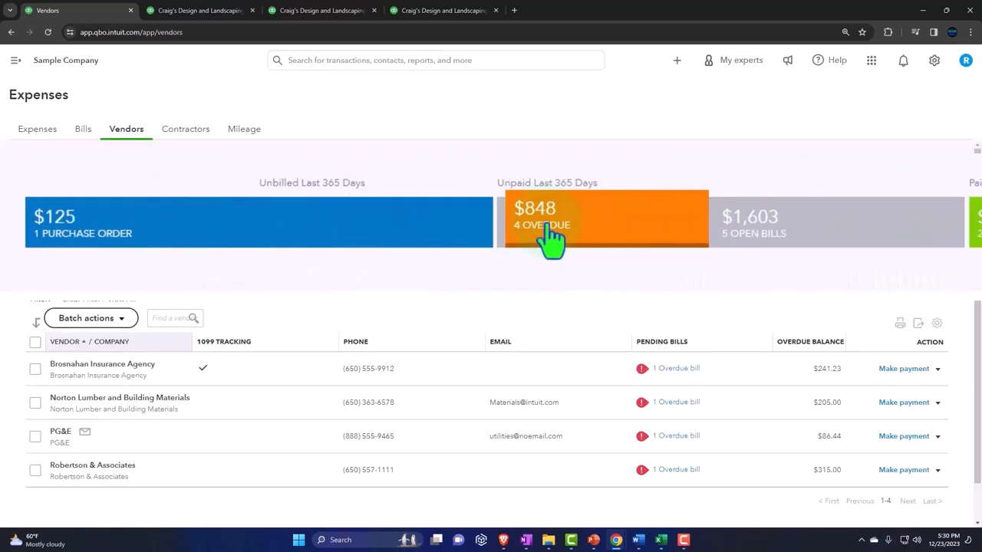
mouse_move(837, 224)
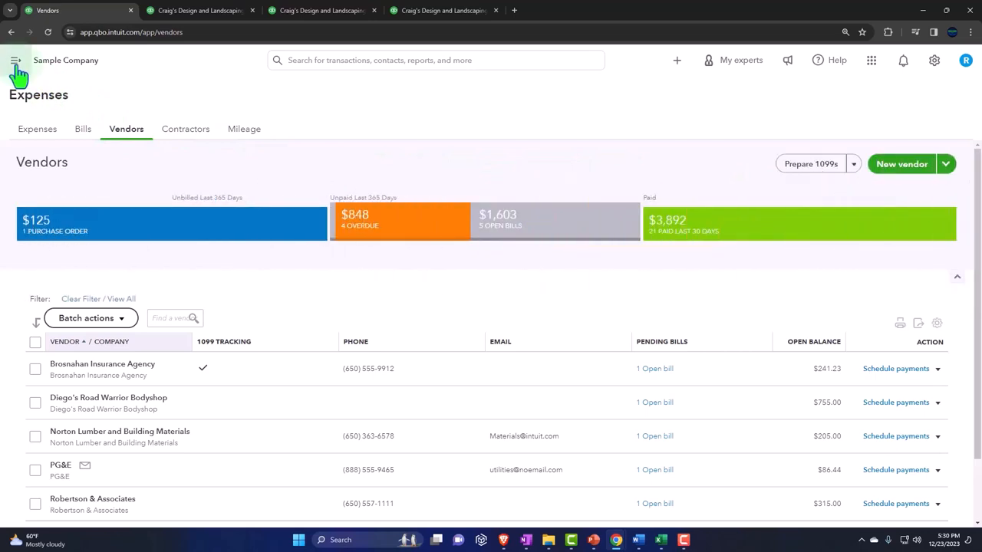
left_click(15, 60)
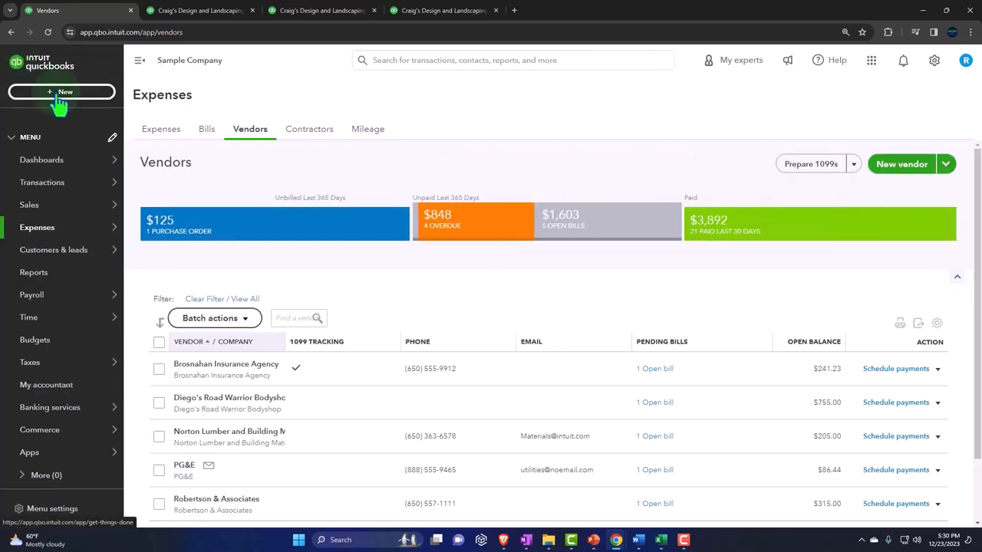
left_click(61, 92)
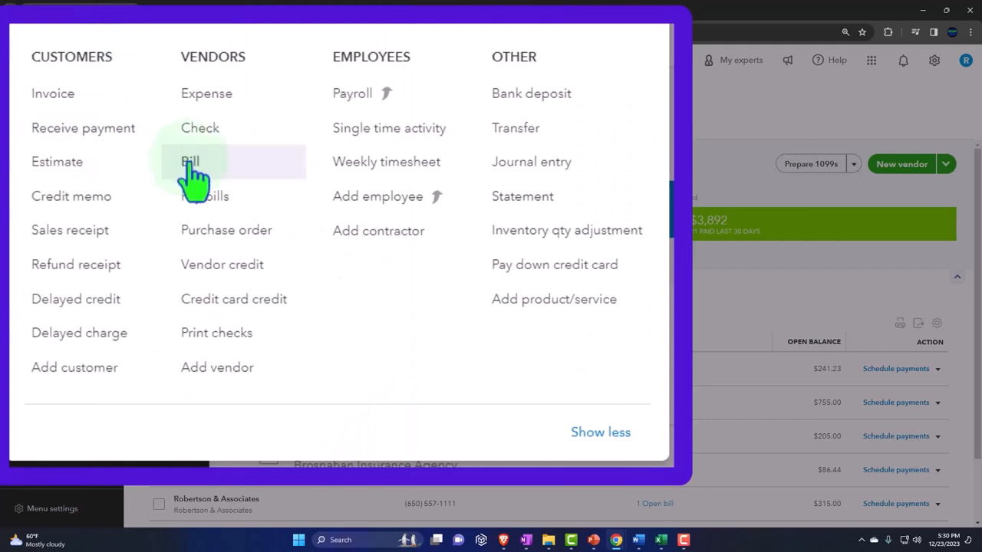
left_click(190, 161)
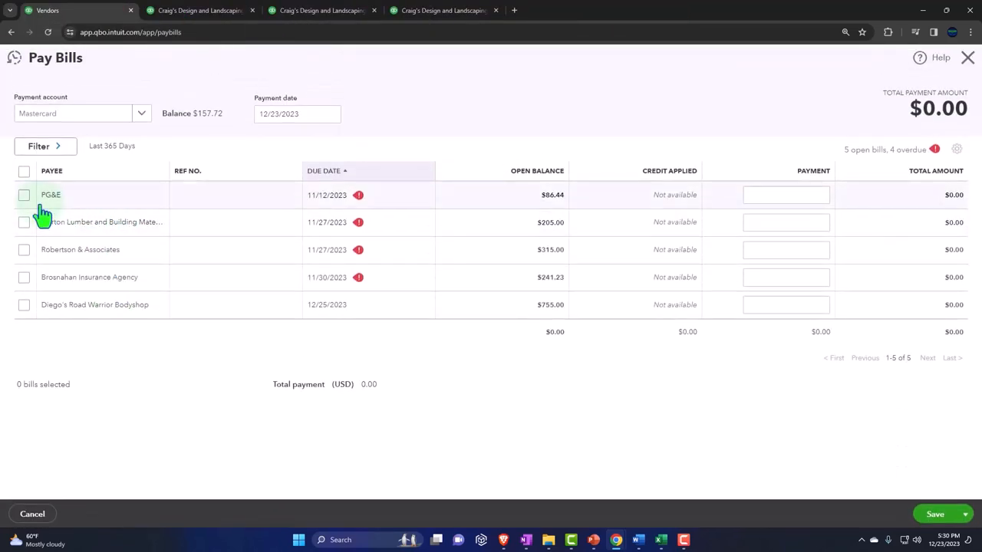